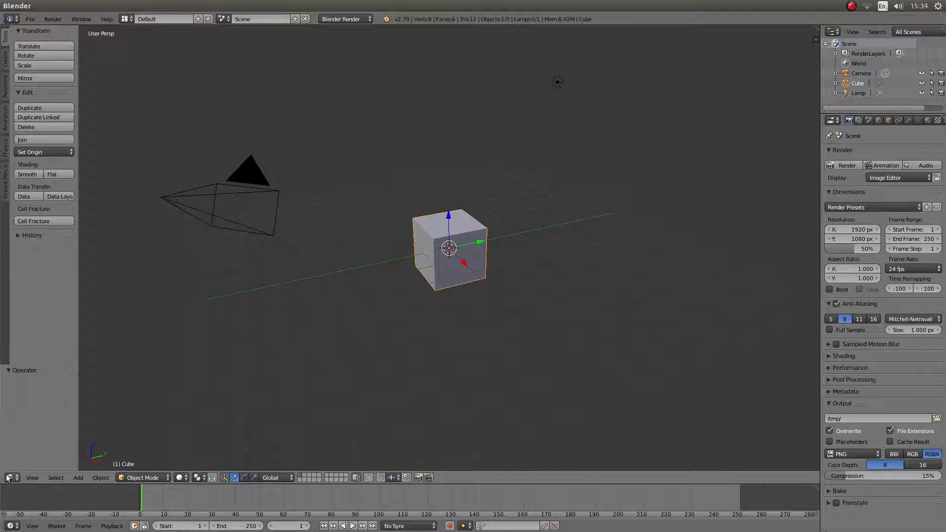
mouse_move(9, 478)
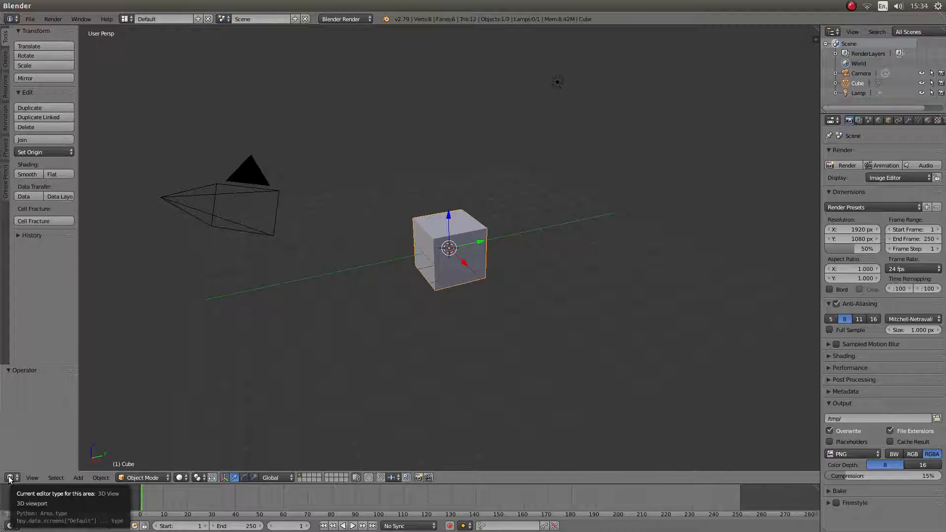
Switch the main 3D viewport area to the Movie Clip Editor
left_click(8, 477)
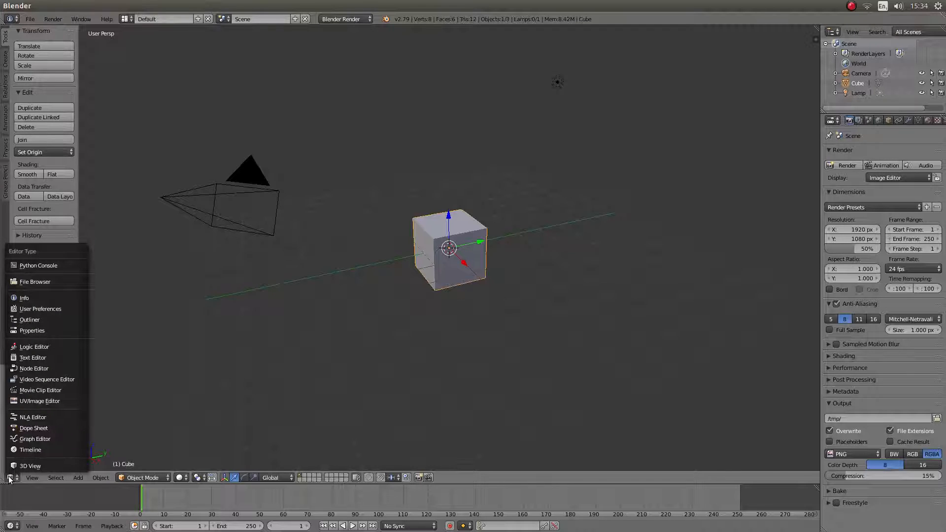
mouse_move(60, 390)
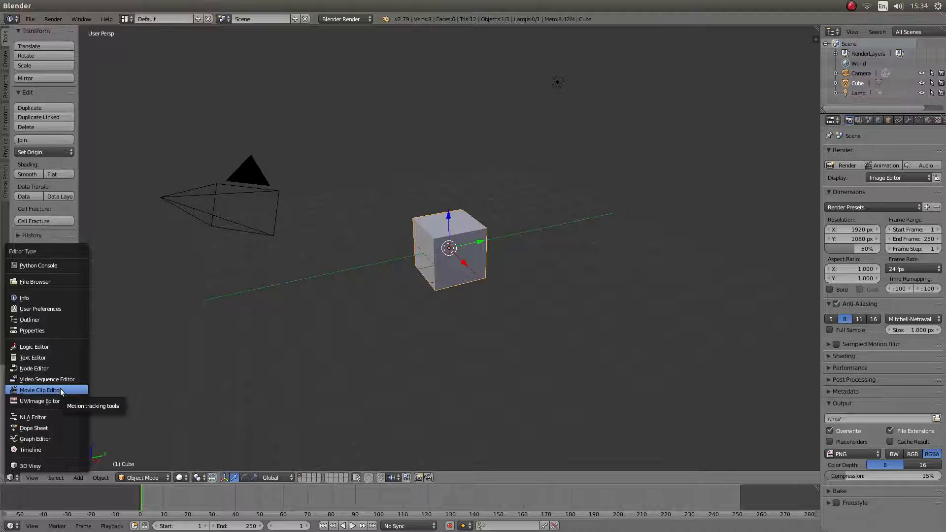
left_click(37, 391)
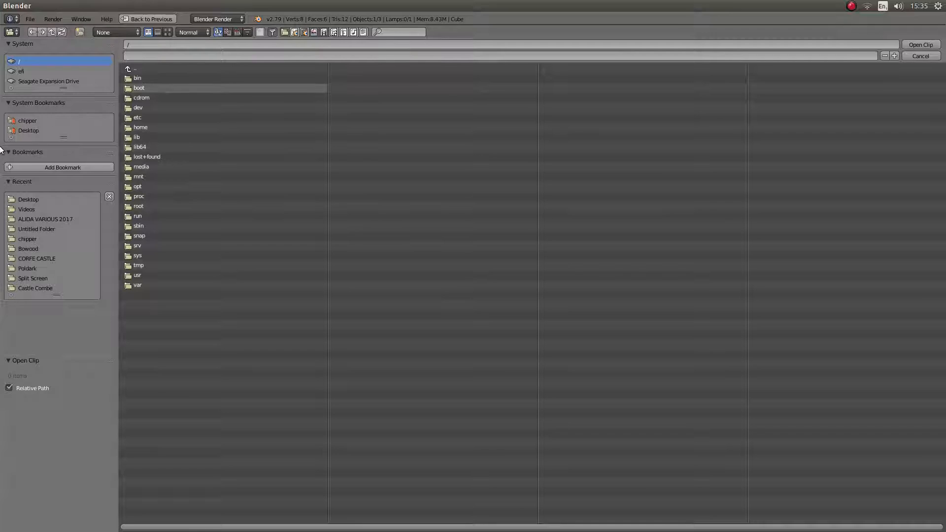
Open 00022.mkv from the Desktop bookmark as the movie clip
left_click(28, 131)
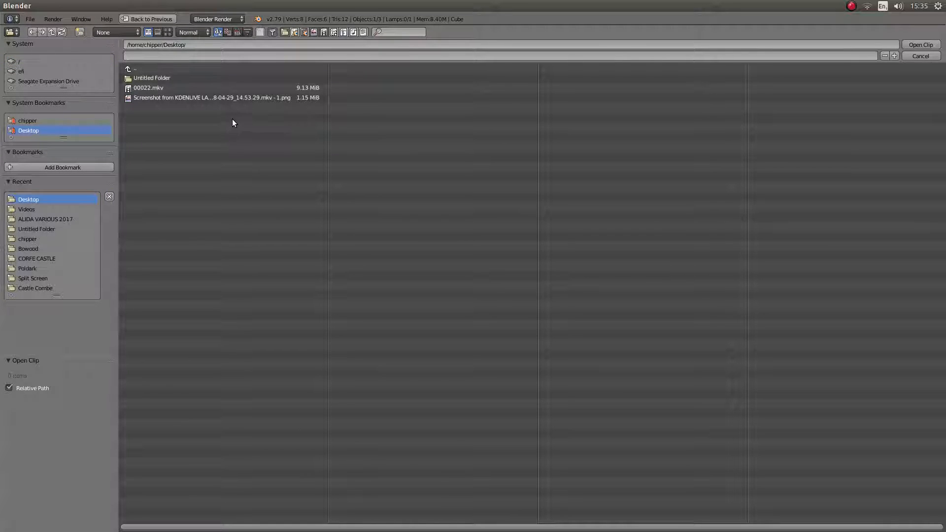
left_click(148, 88)
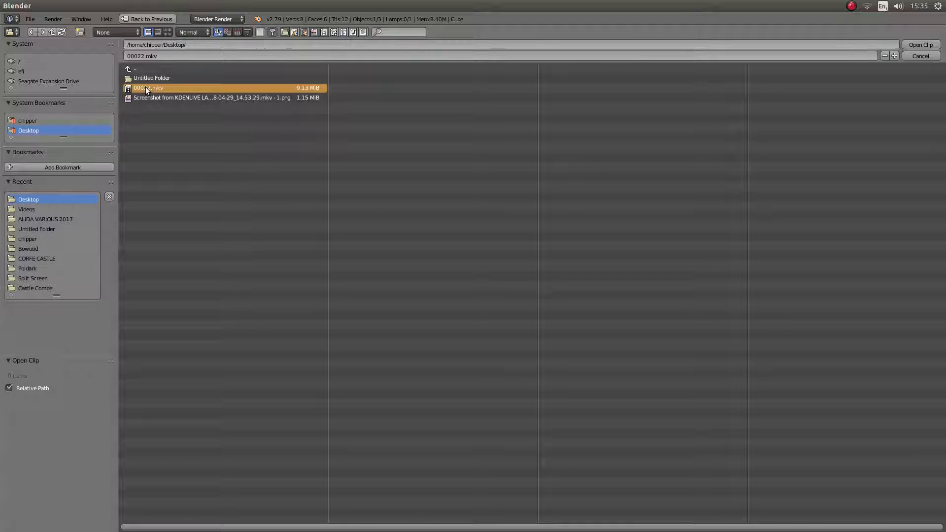
left_click(922, 44)
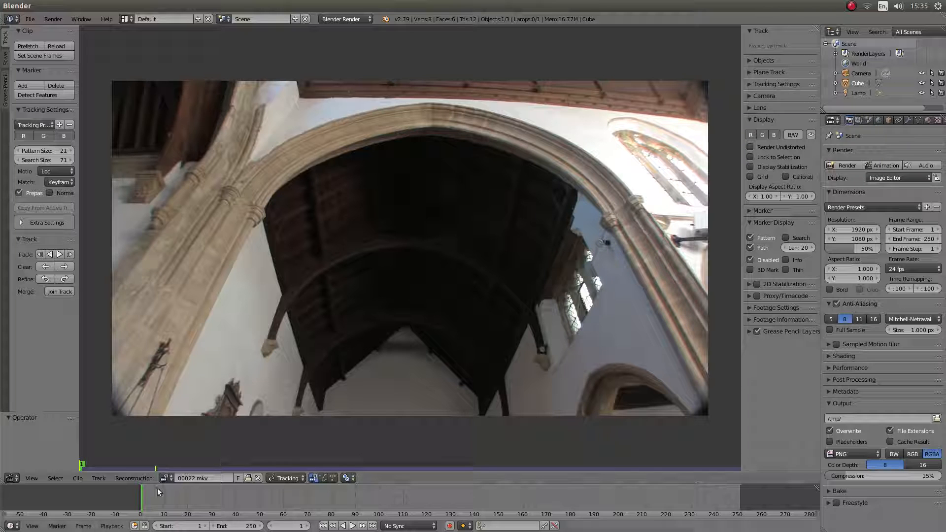
left_click(353, 526)
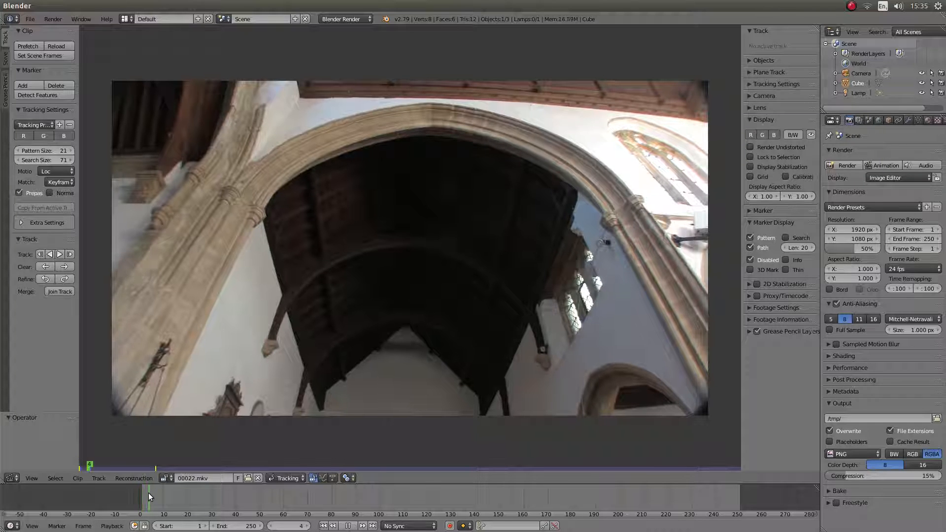
left_click(302, 496)
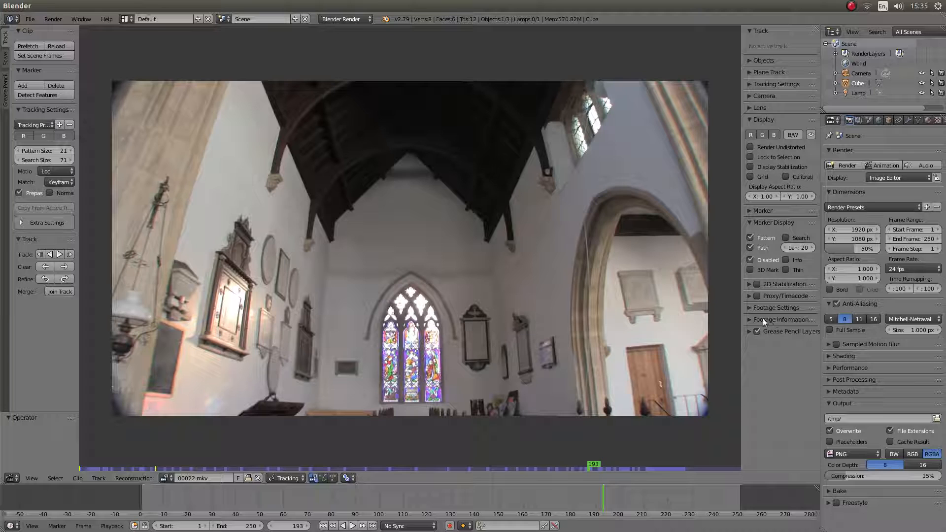
Expand the Footage Information panel showing 1920×1080 and 394 frames
left_click(750, 319)
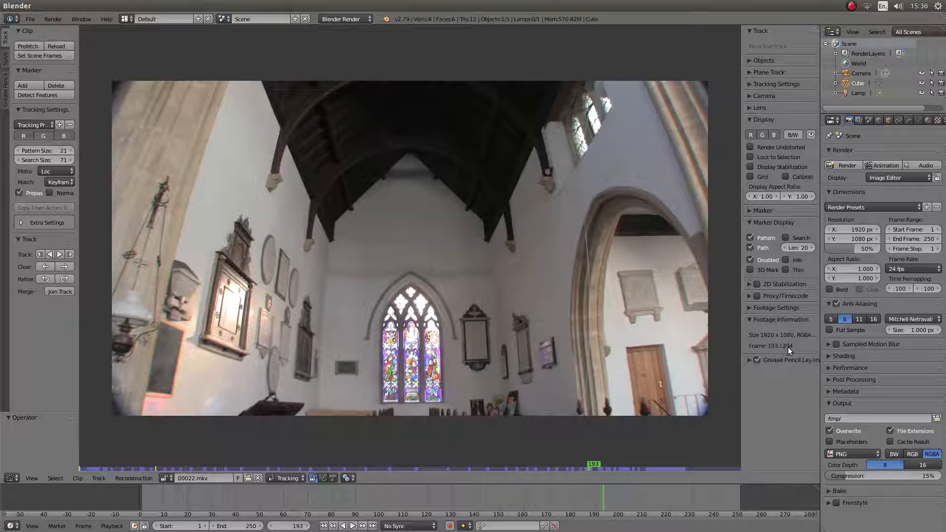
mouse_move(723, 461)
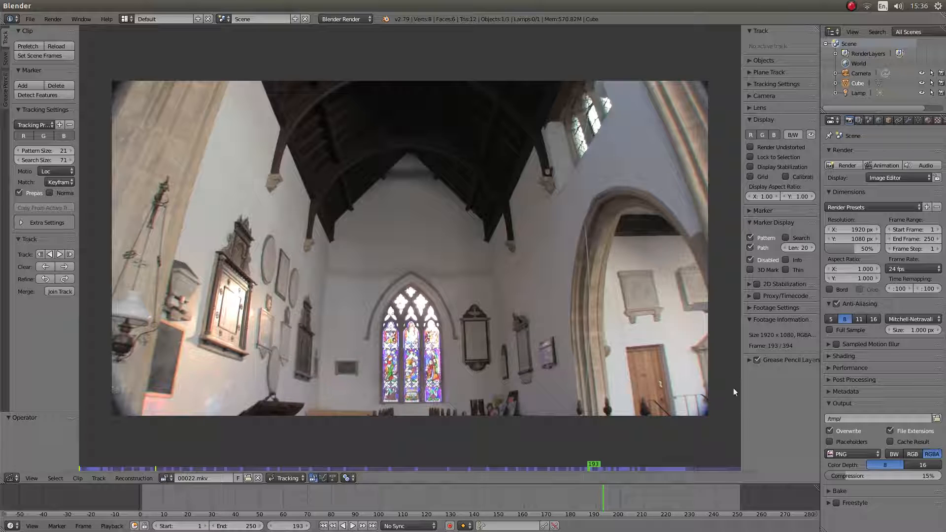
mouse_move(786, 349)
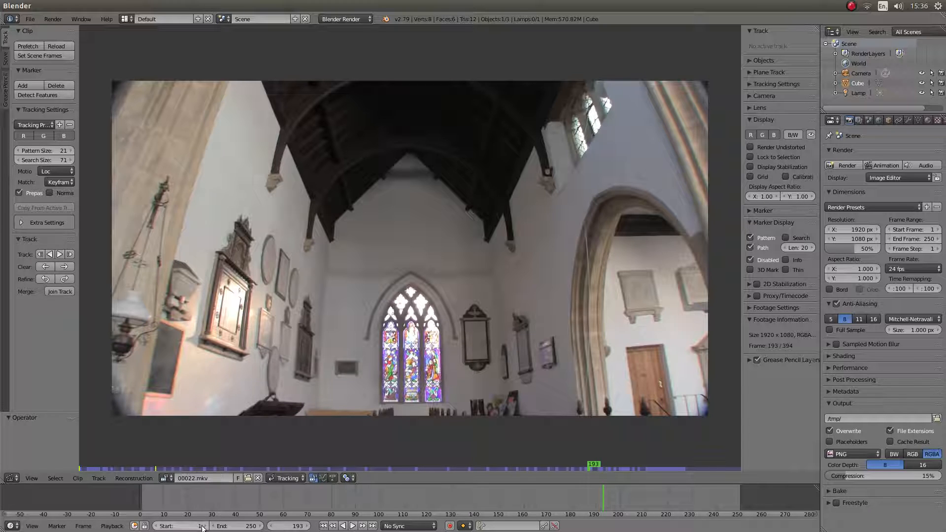
mouse_move(241, 527)
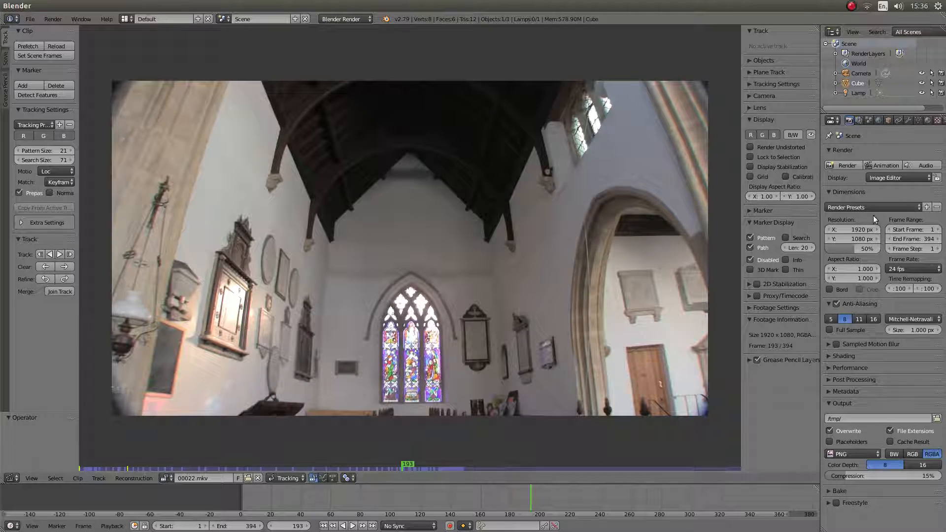
Set the scene frame rate to 25 fps to match the clip
left_click(912, 269)
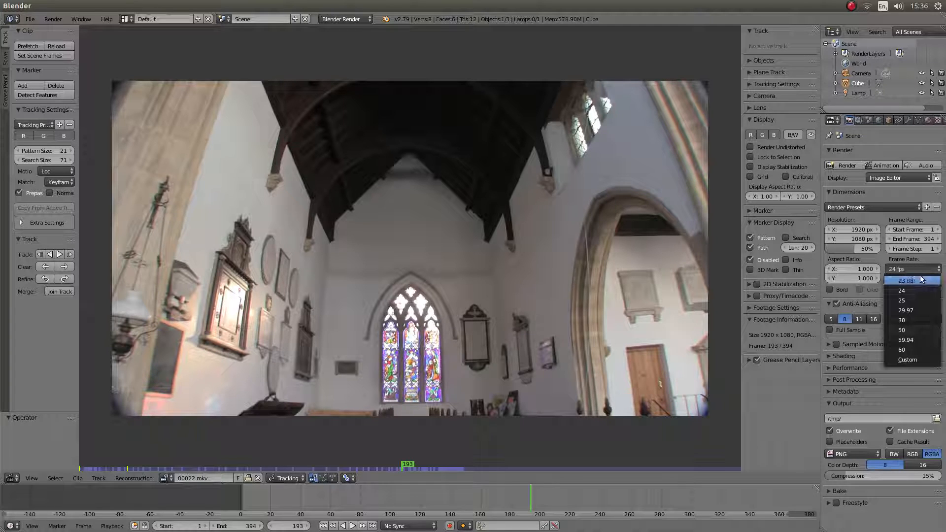
left_click(901, 300)
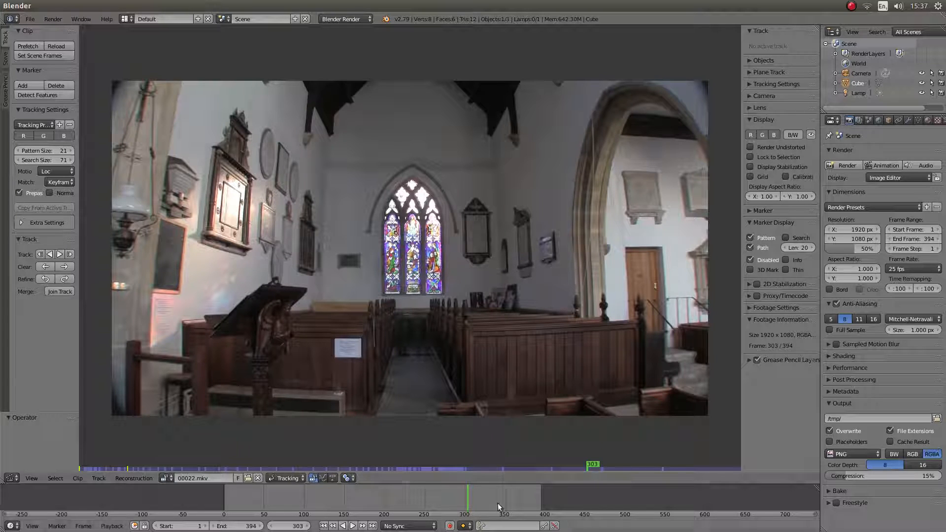
Scrub near the clip's end, enable proxies, and build the proxy/timecode files
left_click(352, 526)
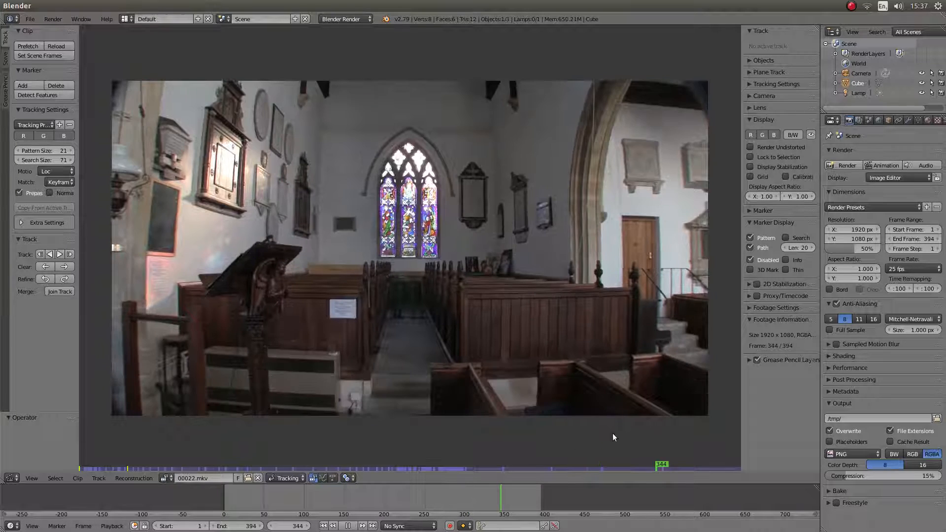
left_click_drag(662, 464, 552, 464)
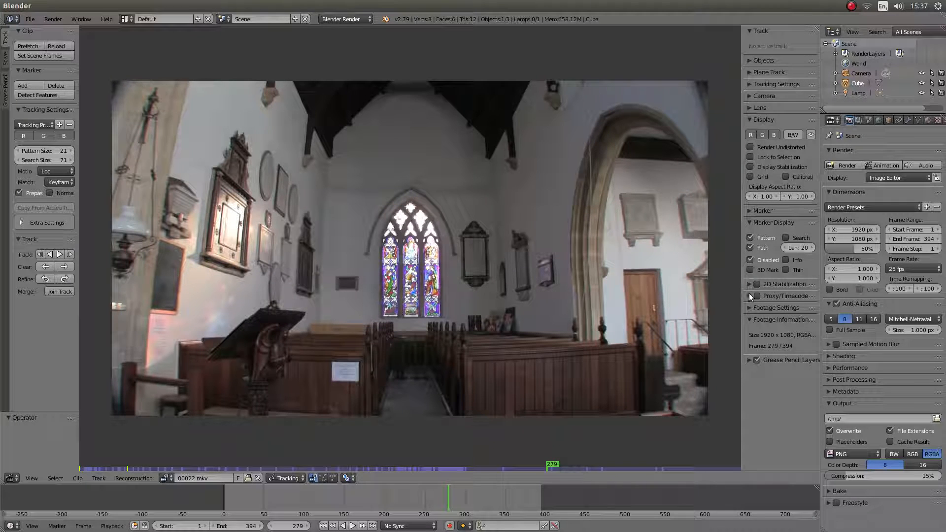
left_click(749, 296)
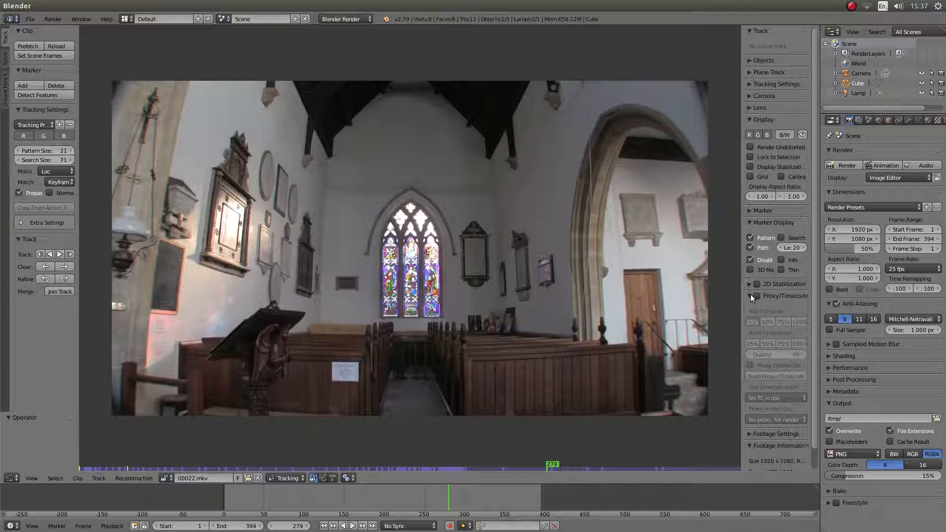
left_click(751, 296)
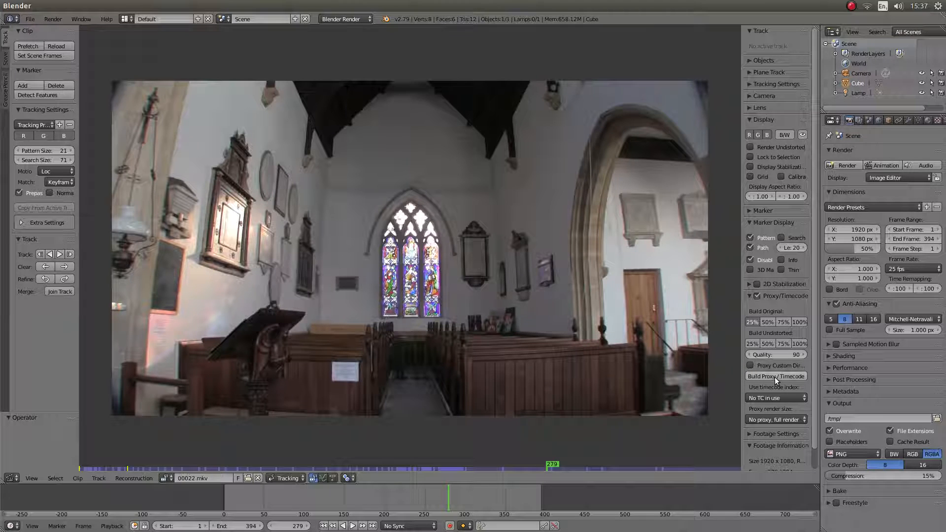
left_click(776, 376)
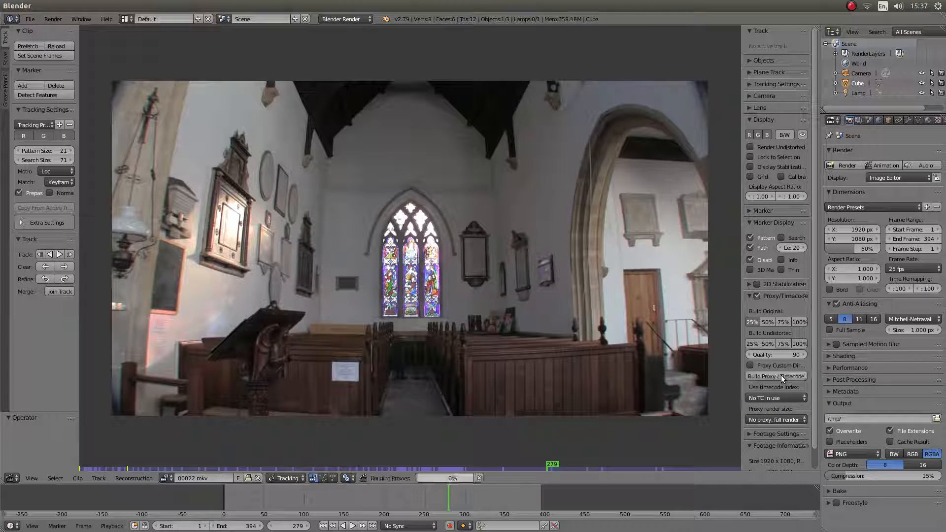
left_click(776, 376)
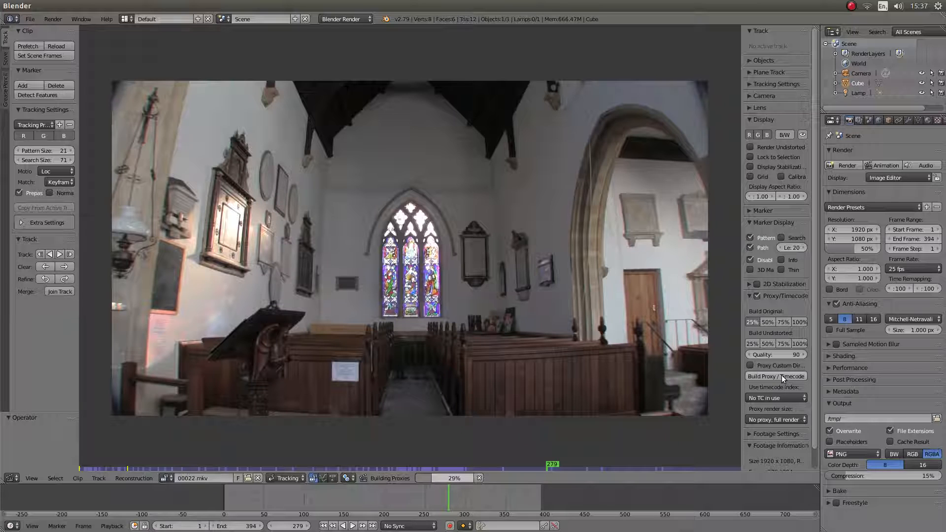
mouse_move(783, 379)
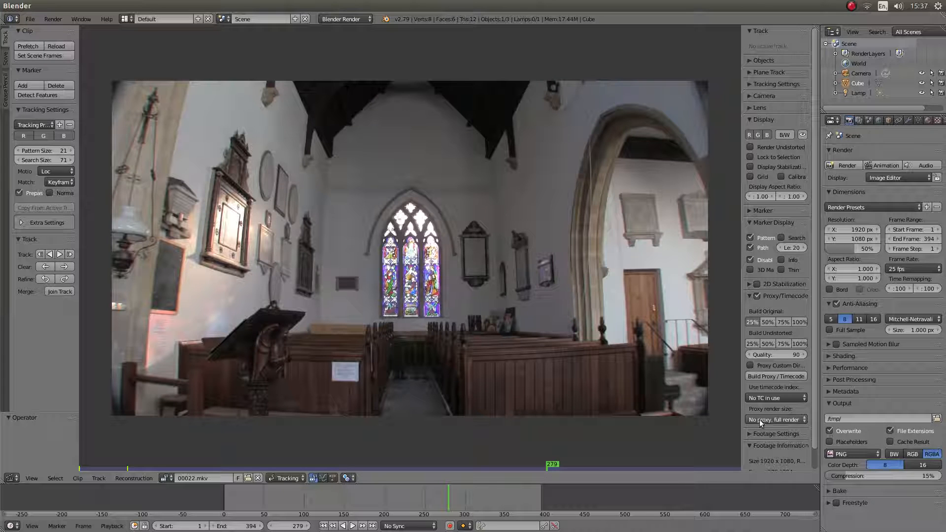
Set the clip's proxy render size to 25% for playback
left_click(776, 419)
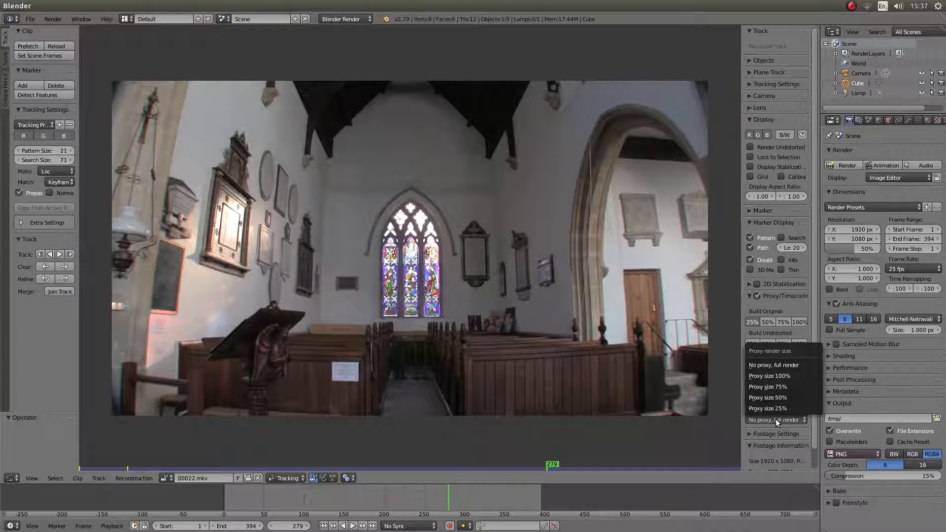
mouse_move(778, 386)
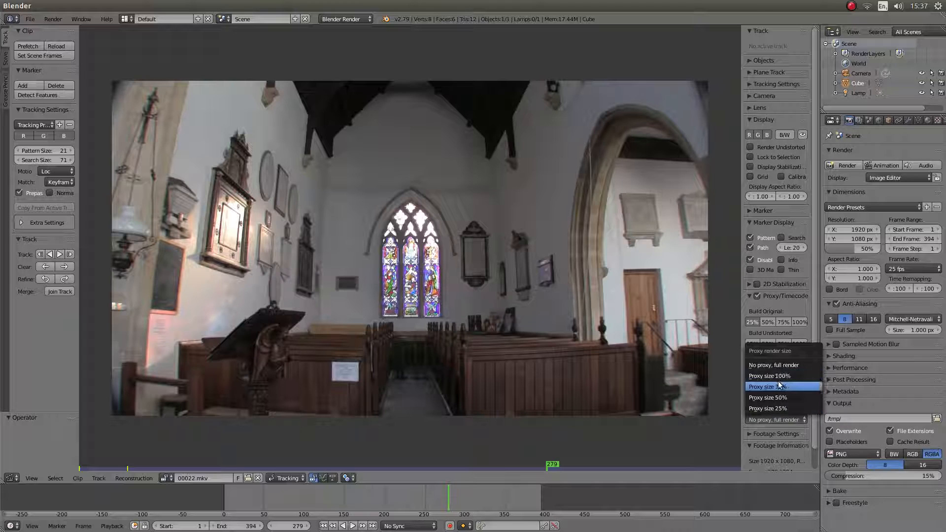
mouse_move(768, 408)
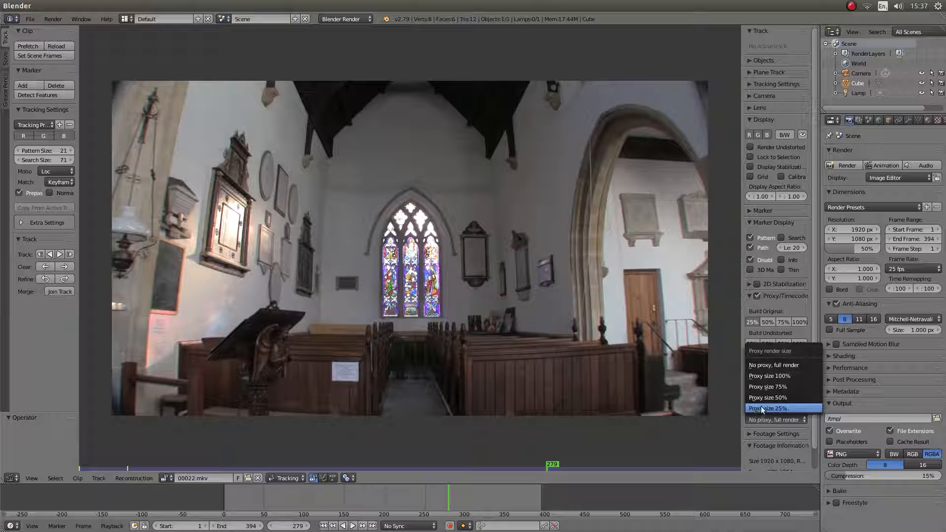
left_click(767, 408)
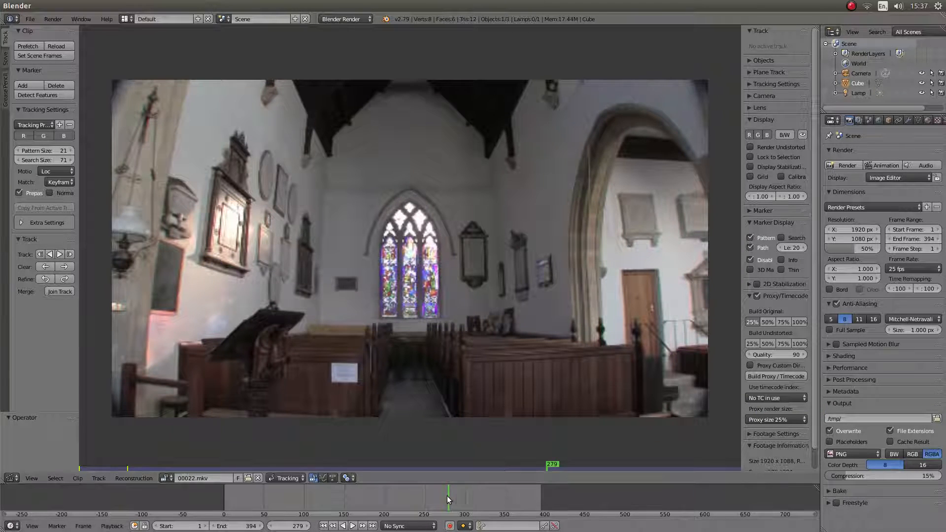
left_click(352, 526)
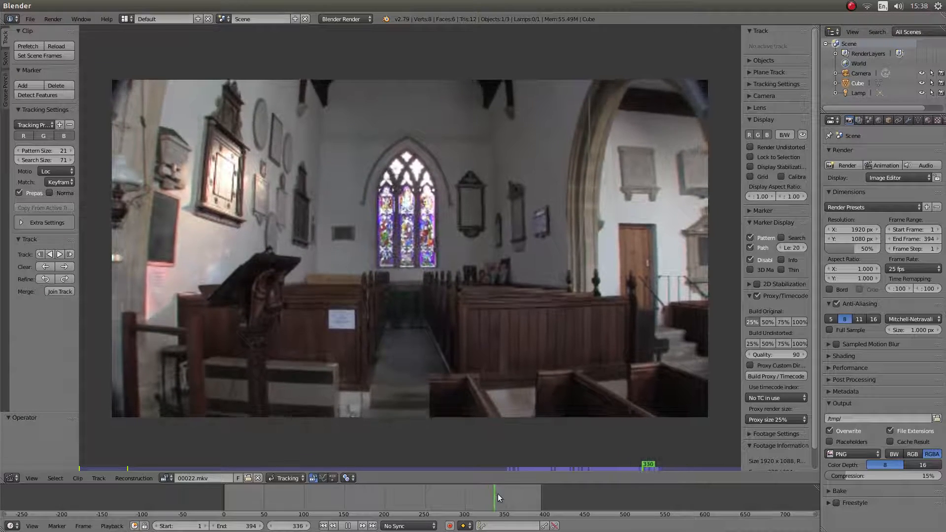
left_click(492, 495)
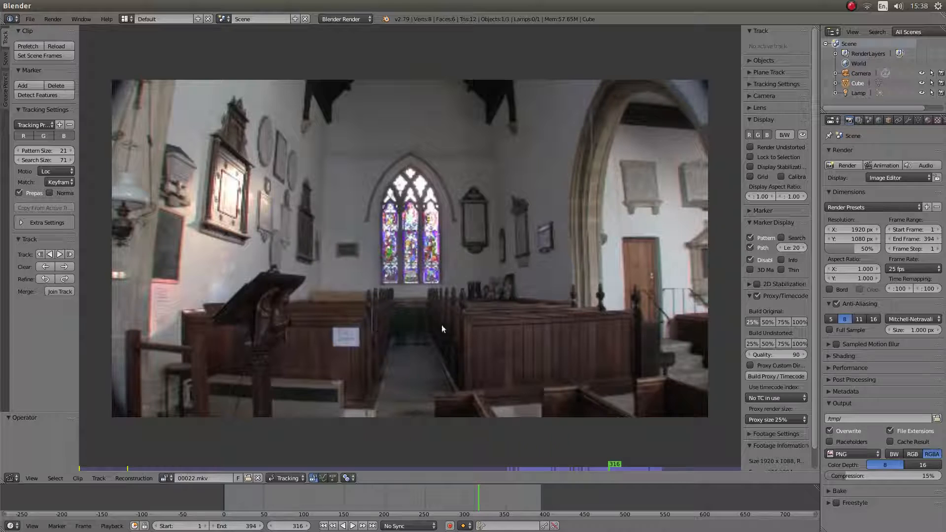
mouse_move(572, 259)
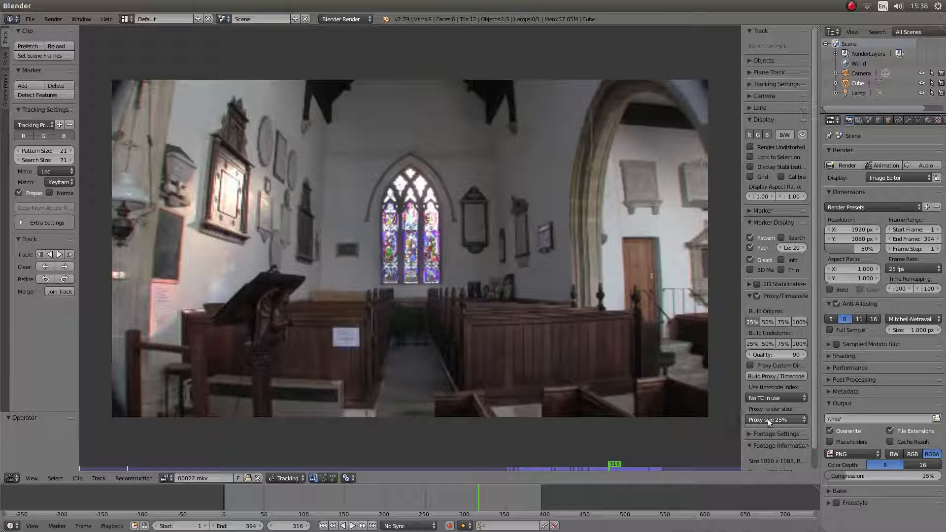
mouse_move(777, 419)
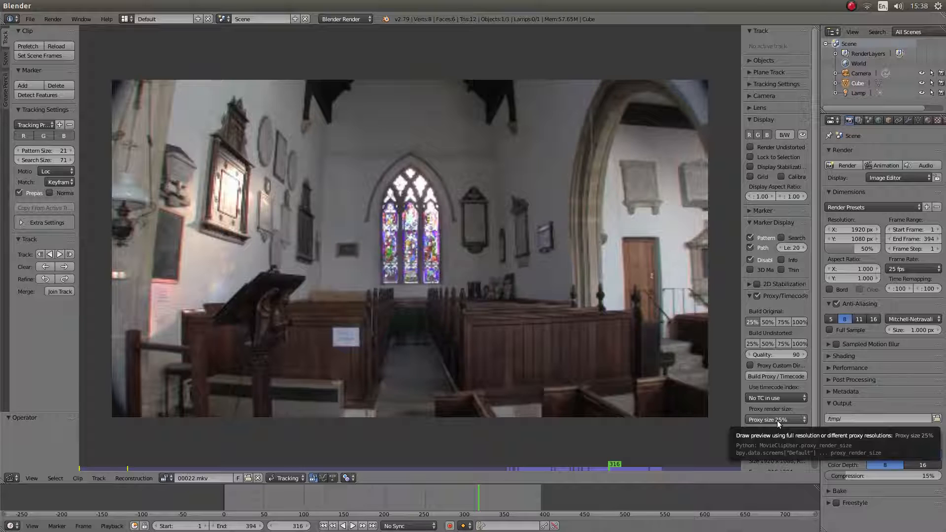
left_click(776, 420)
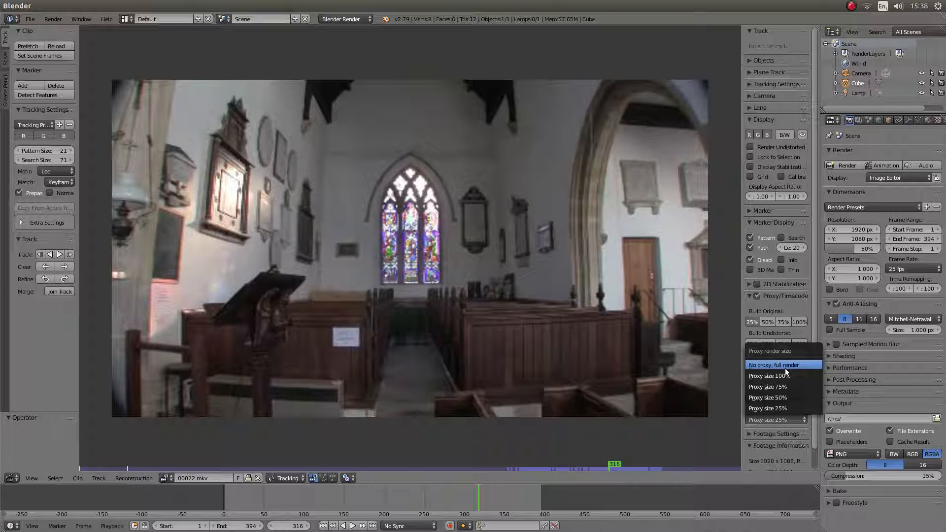
left_click(775, 364)
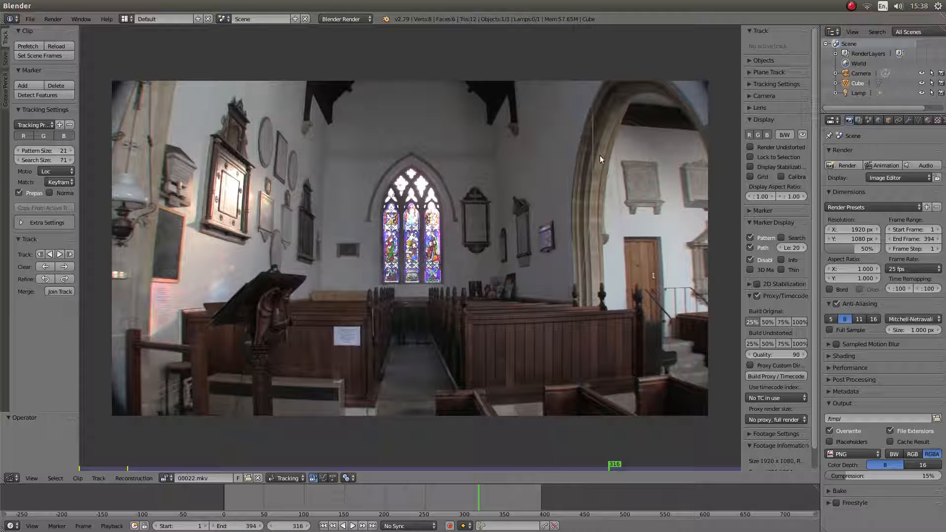
mouse_move(622, 106)
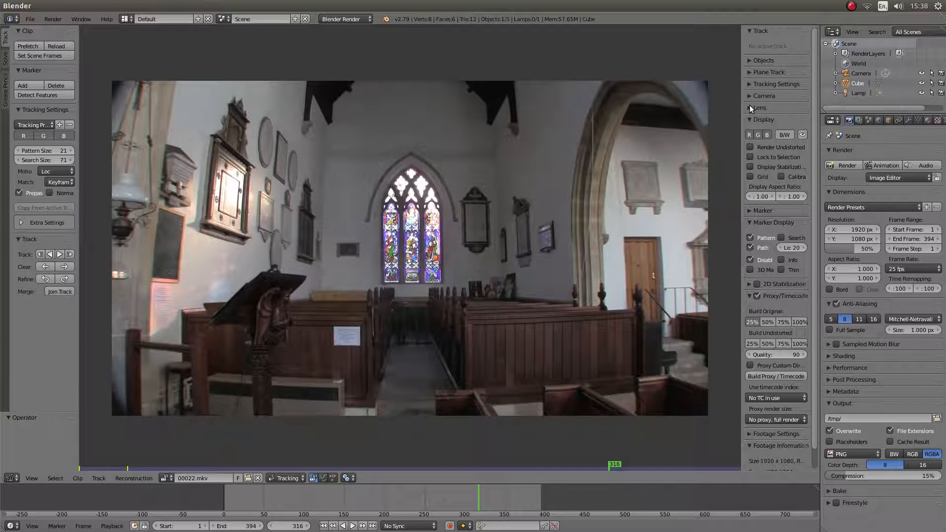
Expand the Lens panel and enable Render Undistorted under Display
left_click(751, 108)
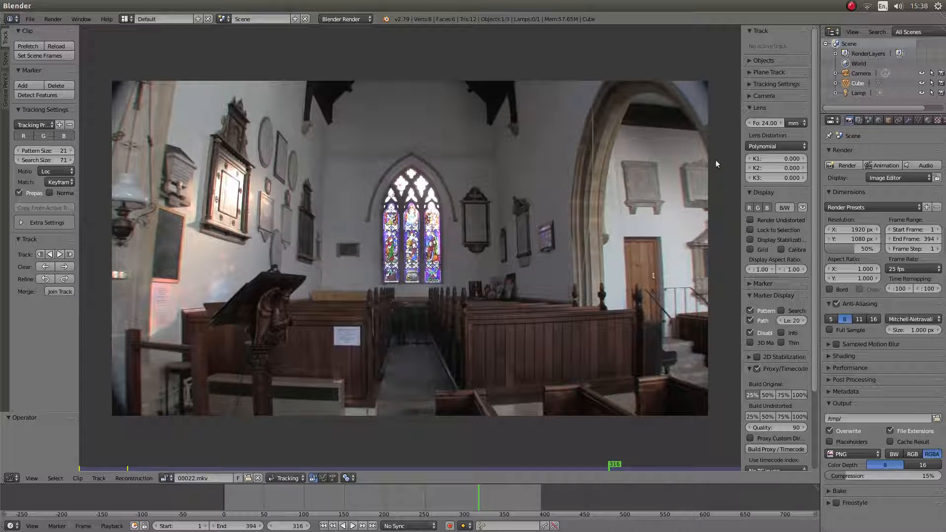
mouse_move(751, 222)
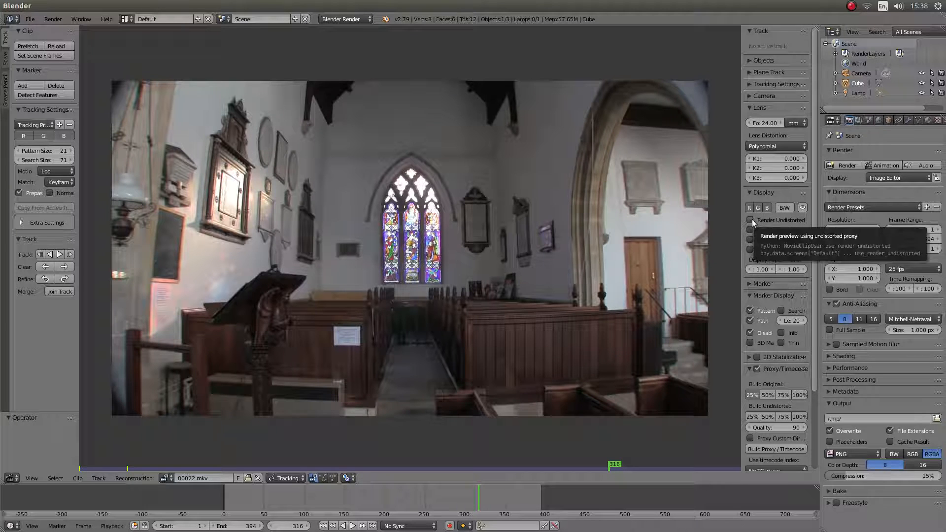
mouse_move(753, 193)
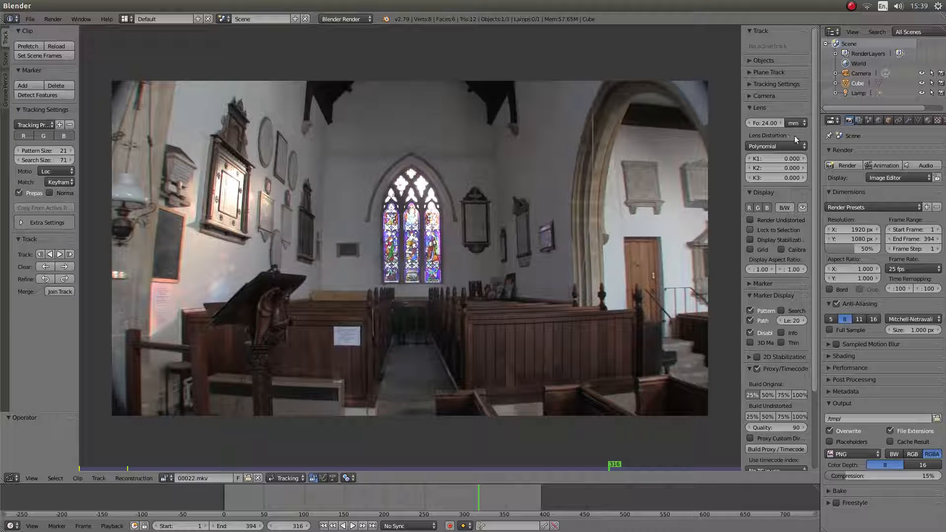
left_click(750, 220)
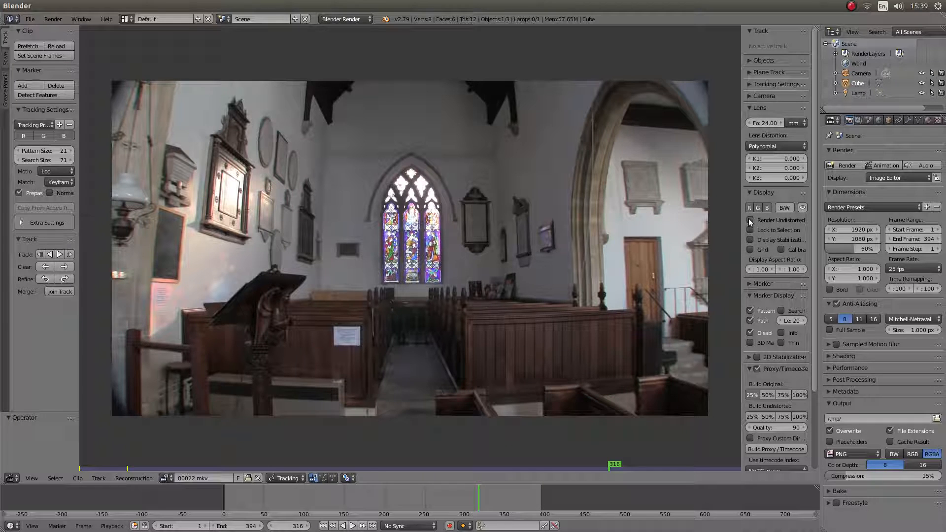
left_click(750, 220)
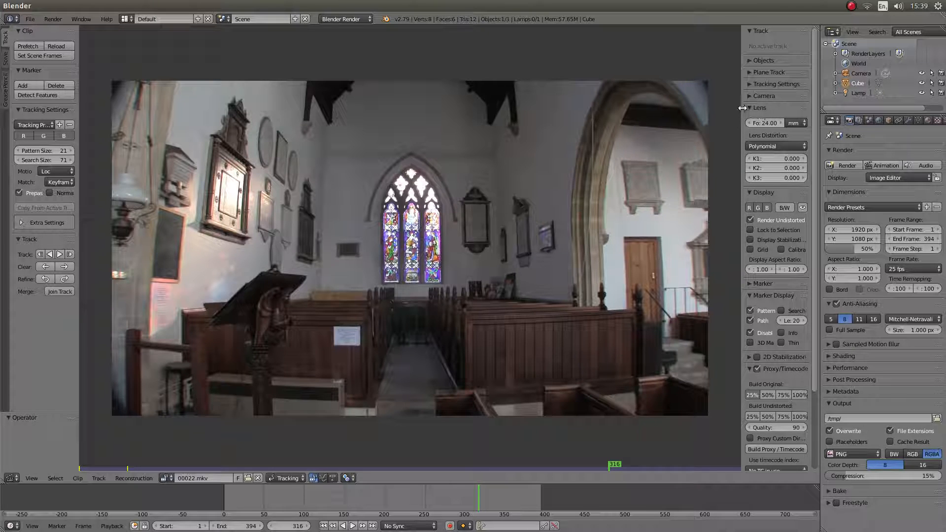
mouse_move(668, 146)
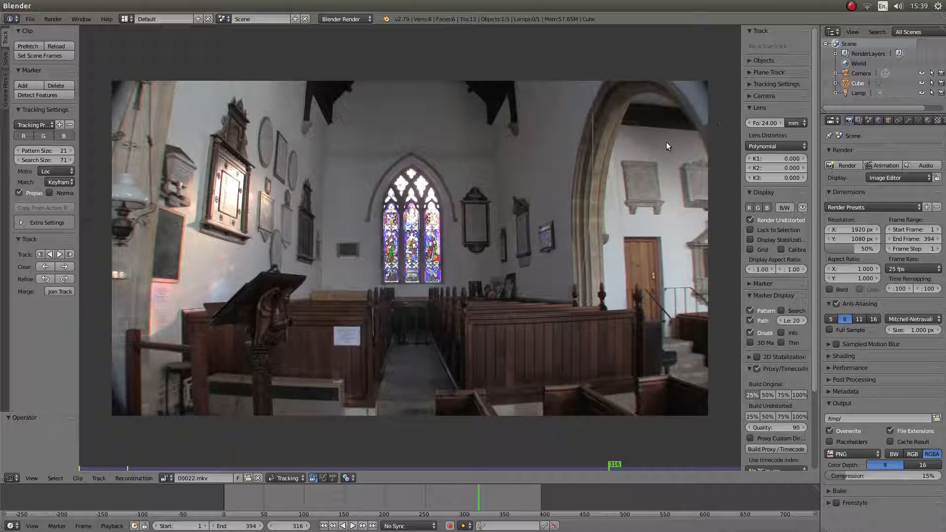
mouse_move(723, 258)
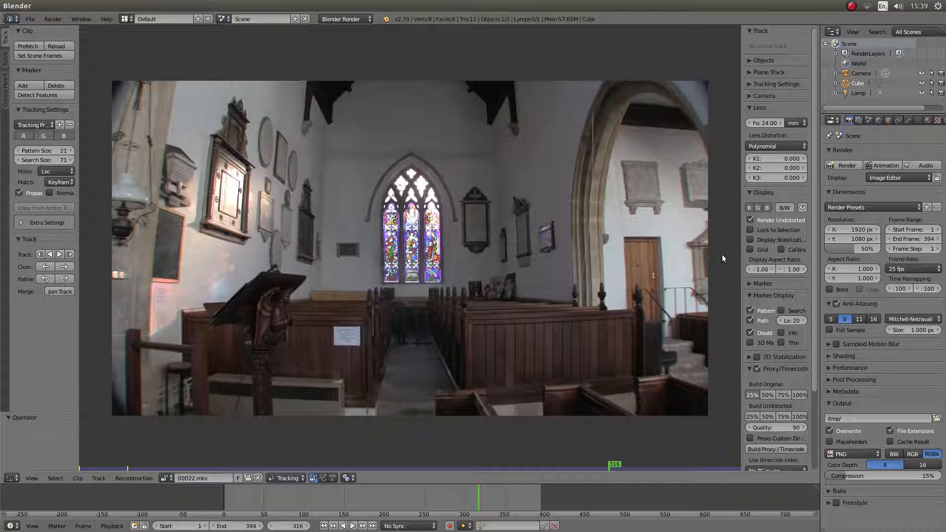
mouse_move(750, 249)
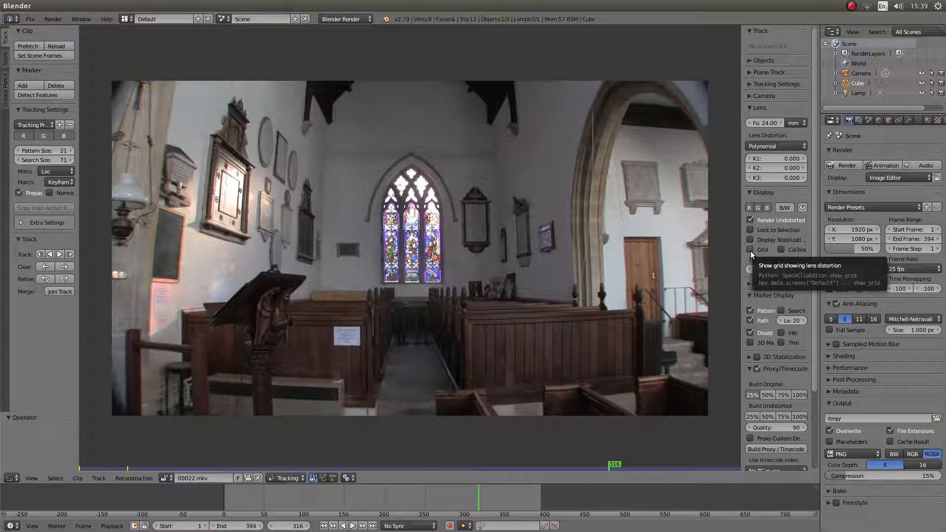
Enable the distortion grid overlay and edit the K1 coefficient
left_click(751, 249)
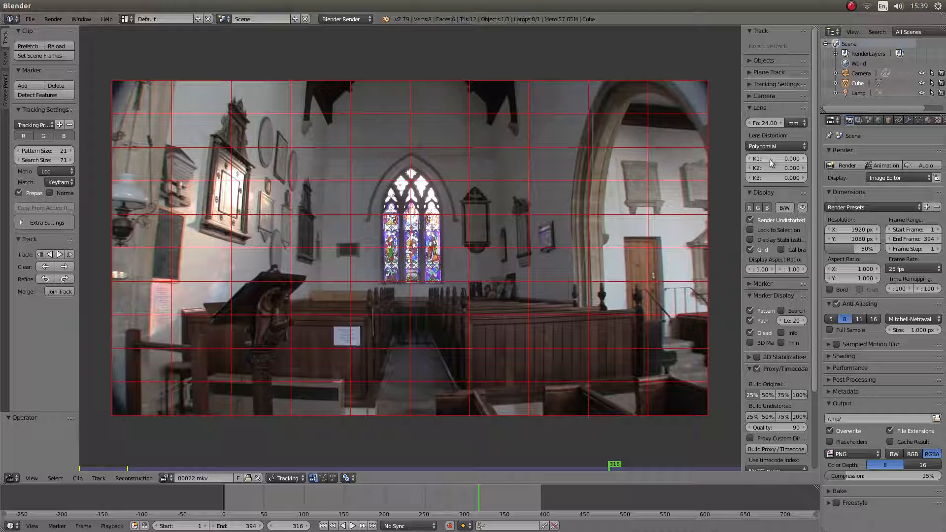
mouse_move(710, 174)
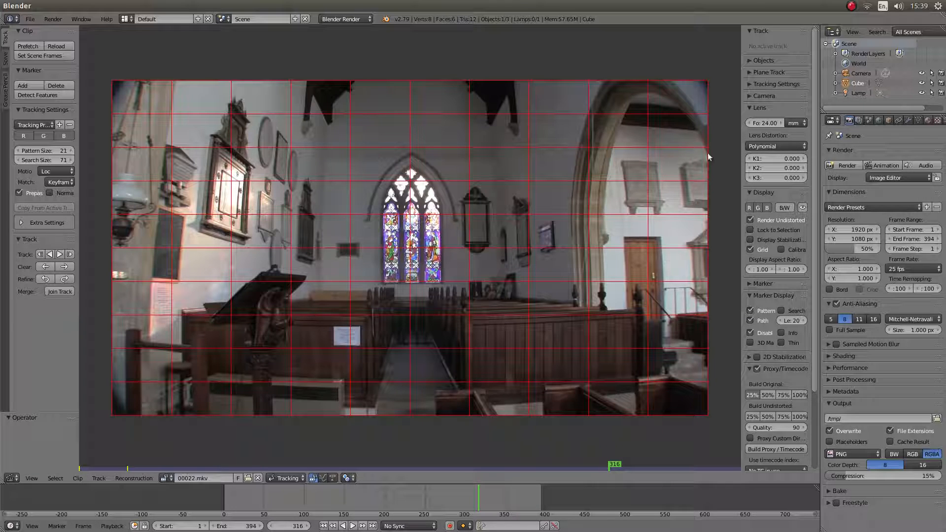
mouse_move(498, 92)
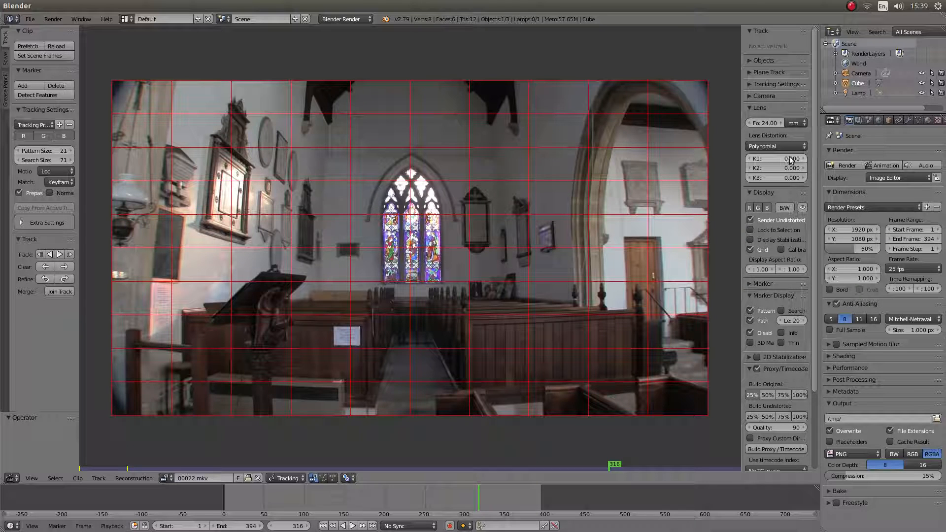
mouse_move(784, 159)
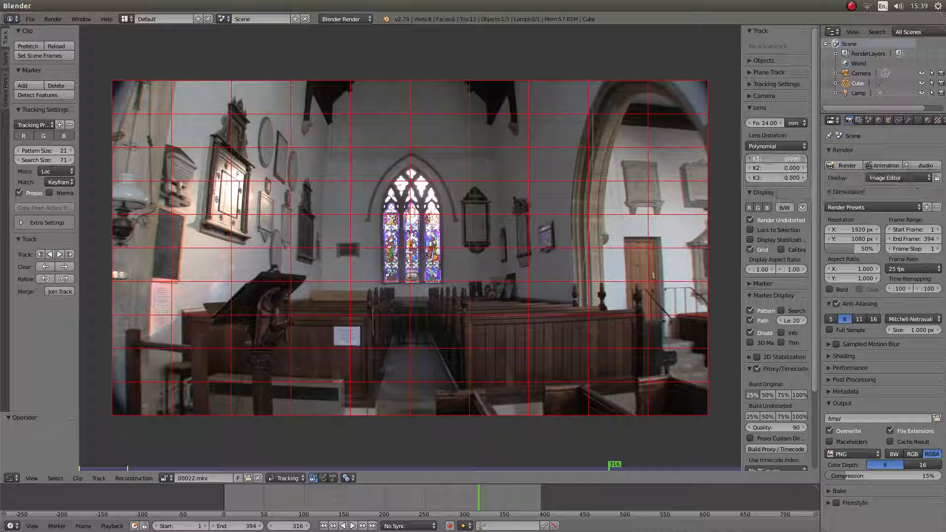
left_click(776, 158)
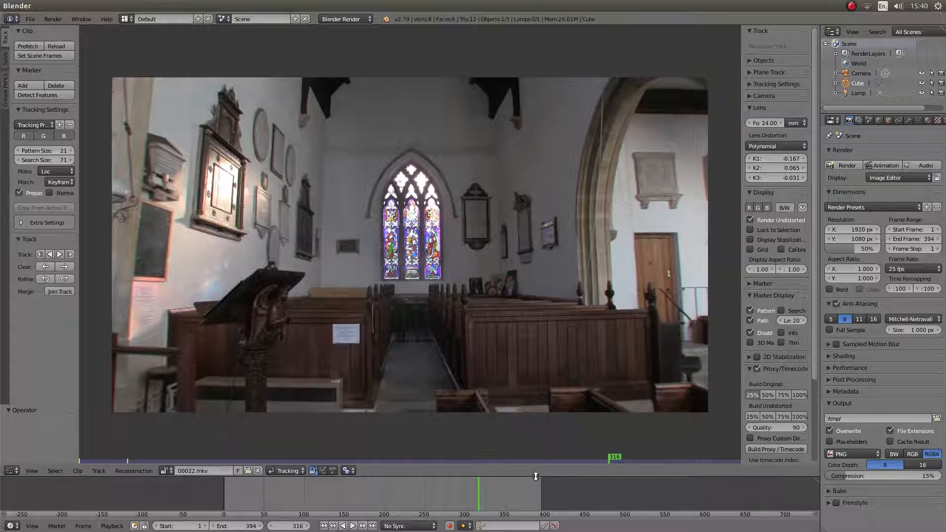
Enlarge the lower timeline area and switch it to a Node Editor
left_click_drag(536, 477, 536, 286)
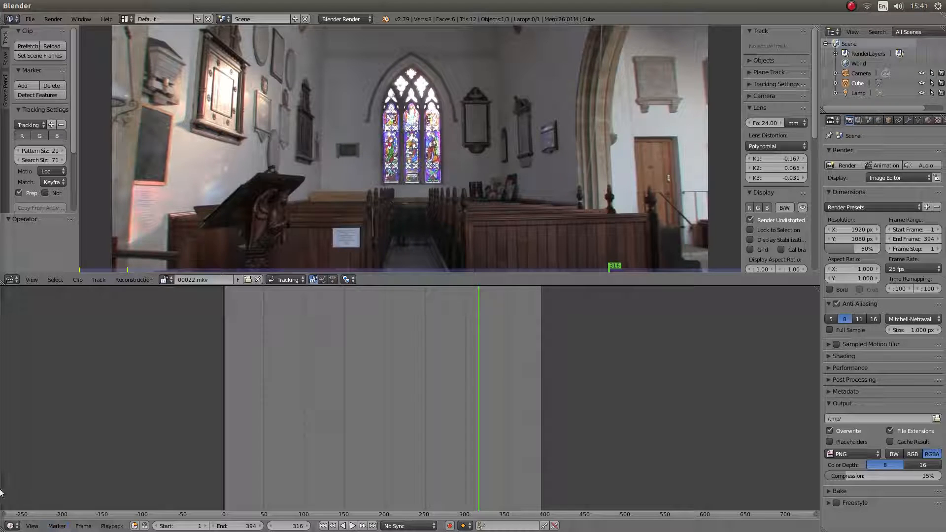
mouse_move(11, 530)
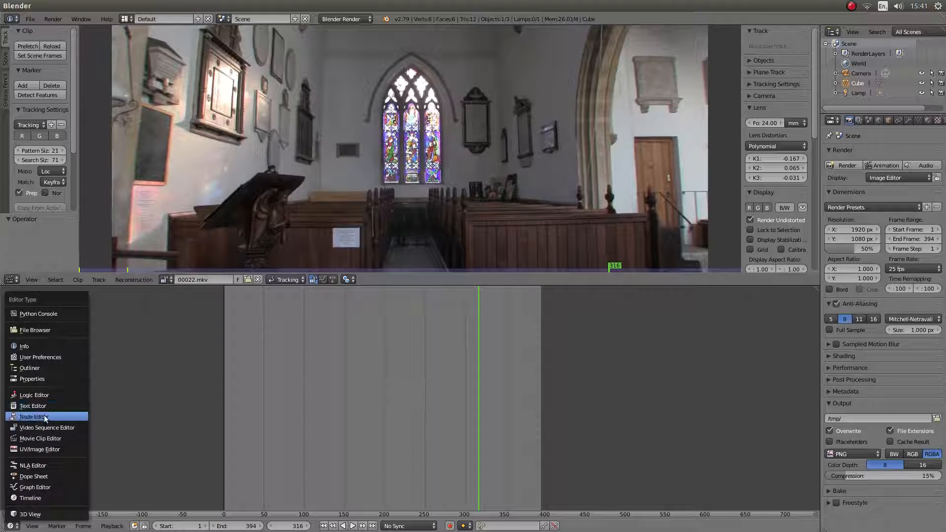
left_click(32, 417)
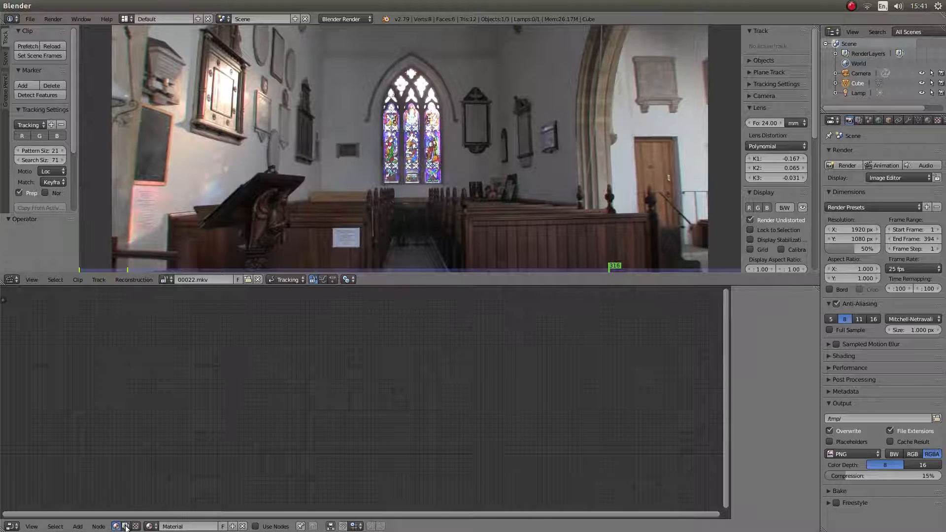
mouse_move(124, 526)
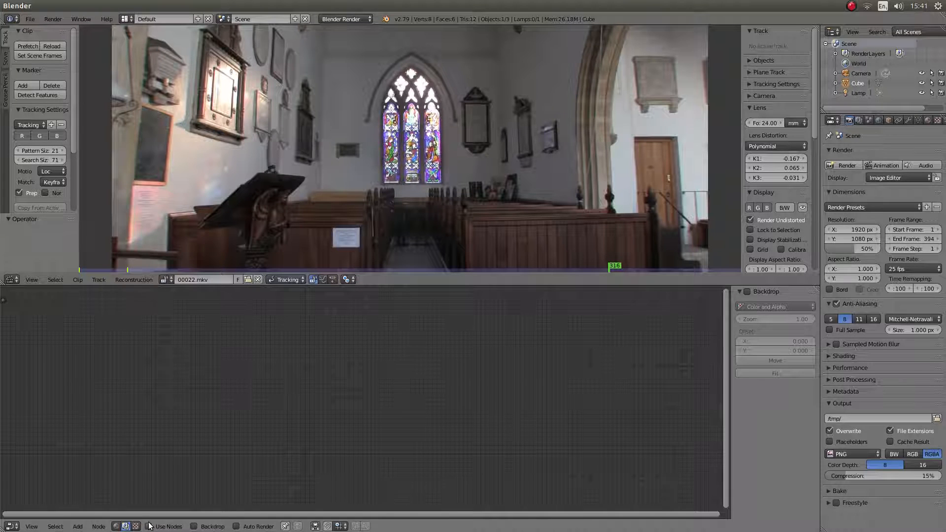
mouse_move(151, 526)
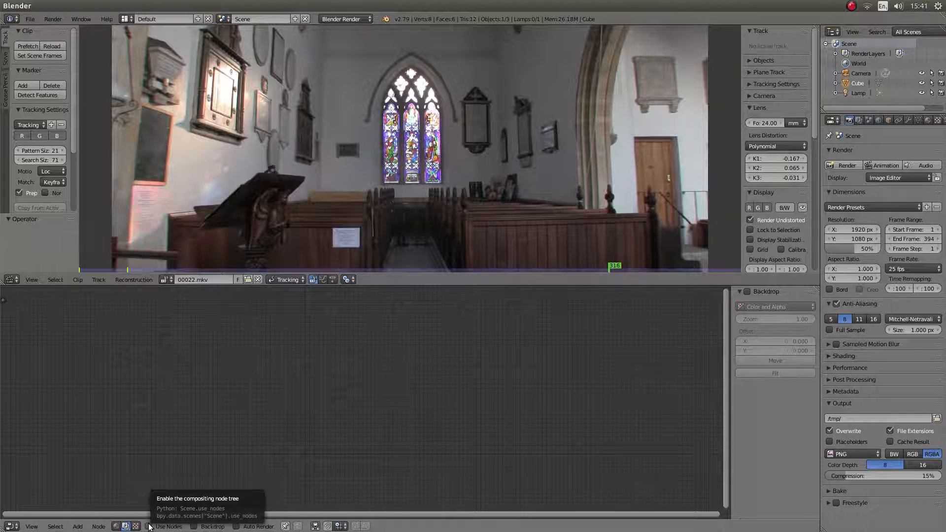
Enable Use Nodes and add a Movie Clip node using clip 00022
left_click(150, 527)
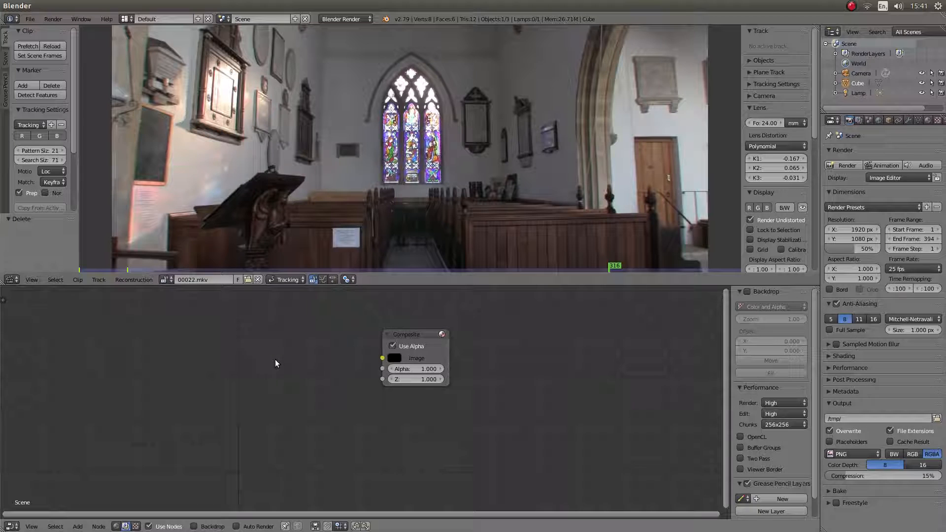
mouse_move(78, 527)
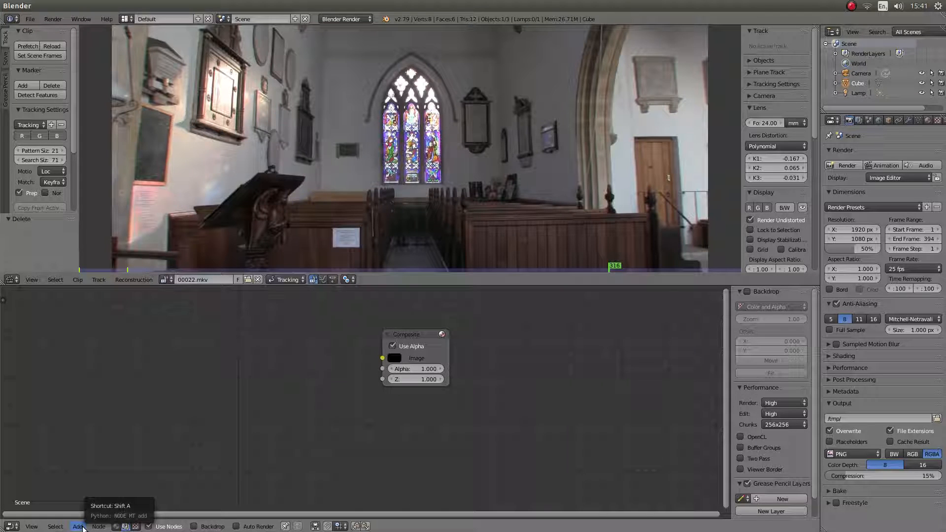
left_click(76, 527)
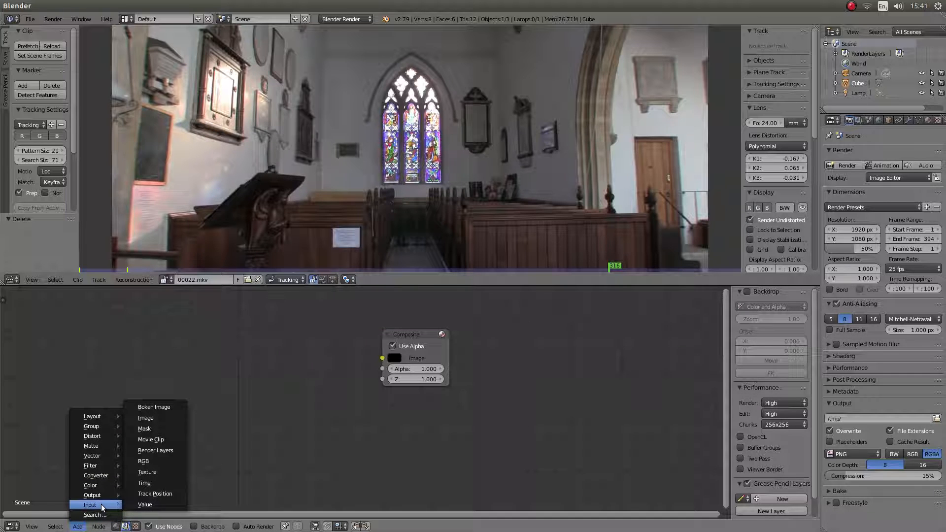
mouse_move(134, 504)
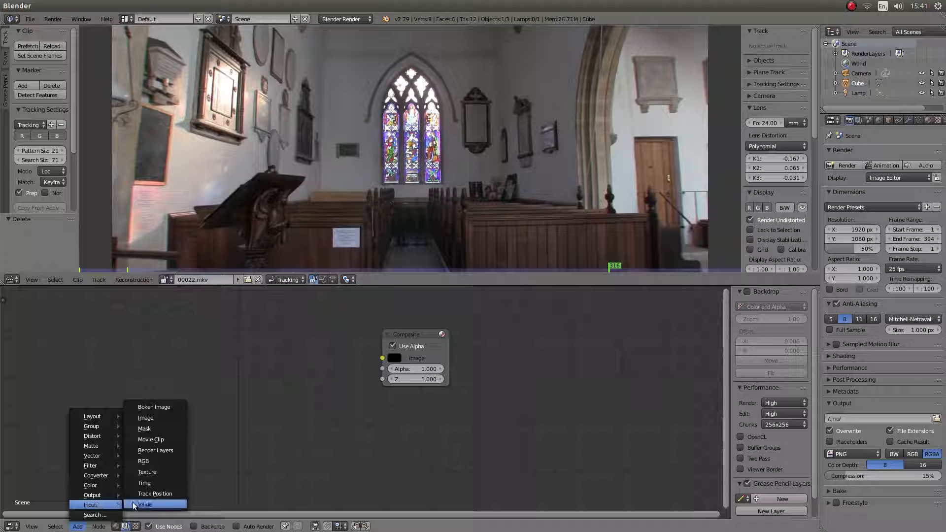
left_click(151, 439)
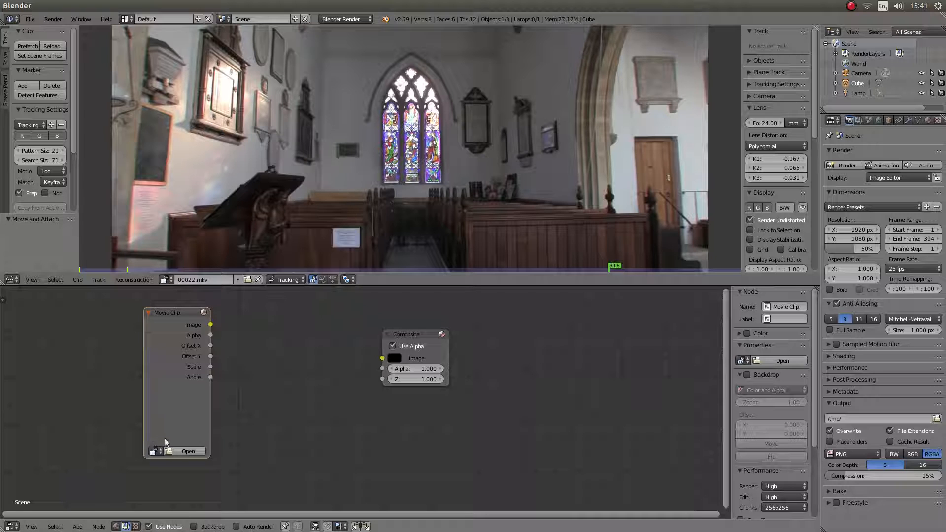
mouse_move(153, 451)
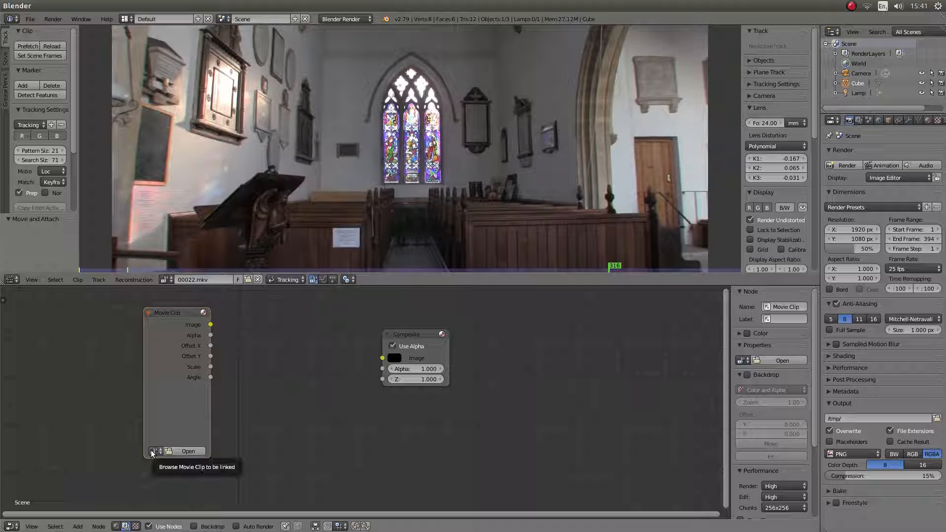
left_click(151, 452)
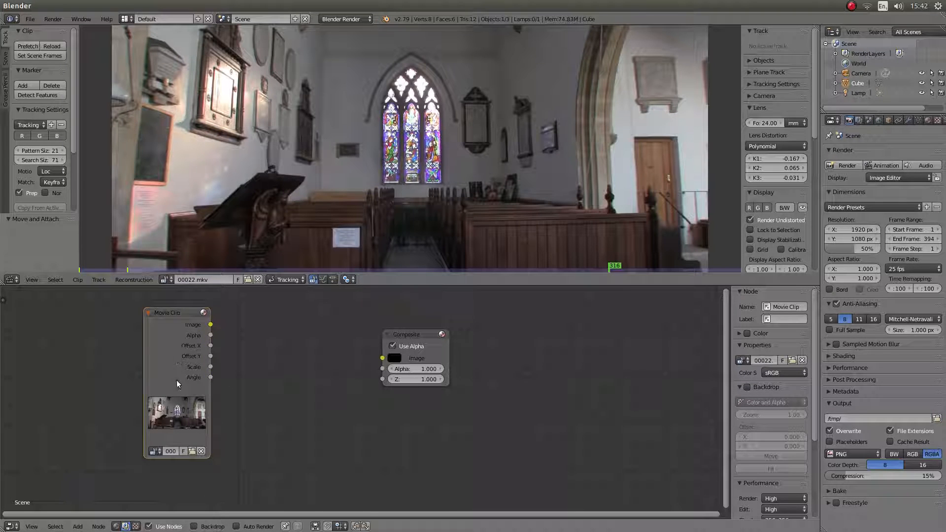
mouse_move(3, 440)
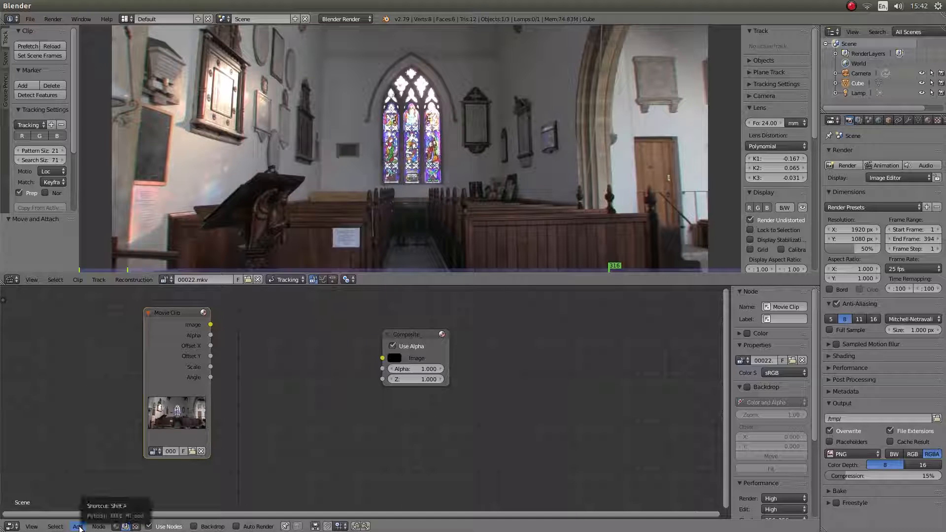
Add a Movie Distortion node with clip 00022, linking Movie Clip image through it to Composite
left_click(77, 527)
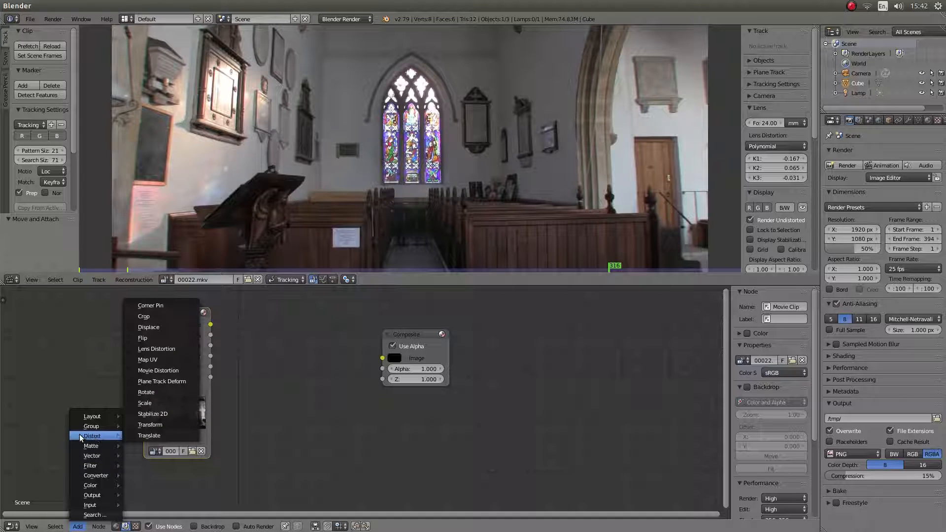
mouse_move(181, 417)
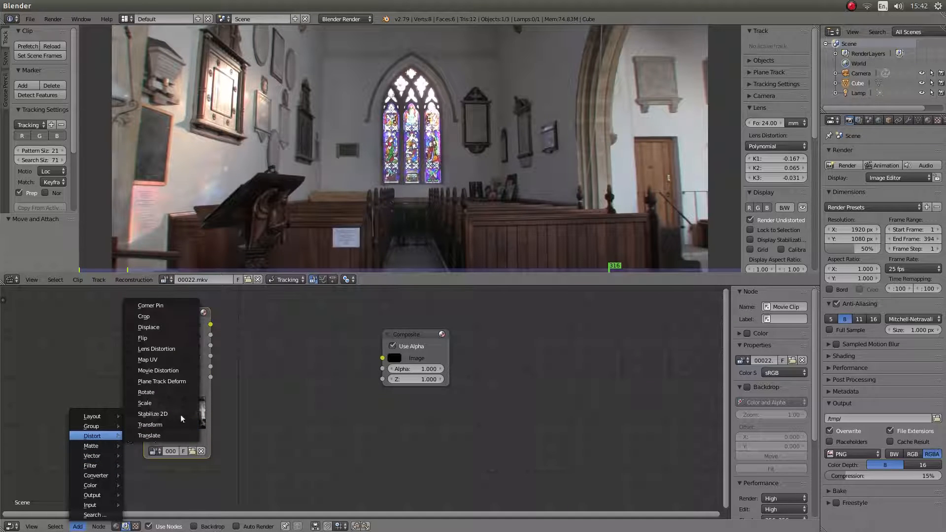
mouse_move(180, 370)
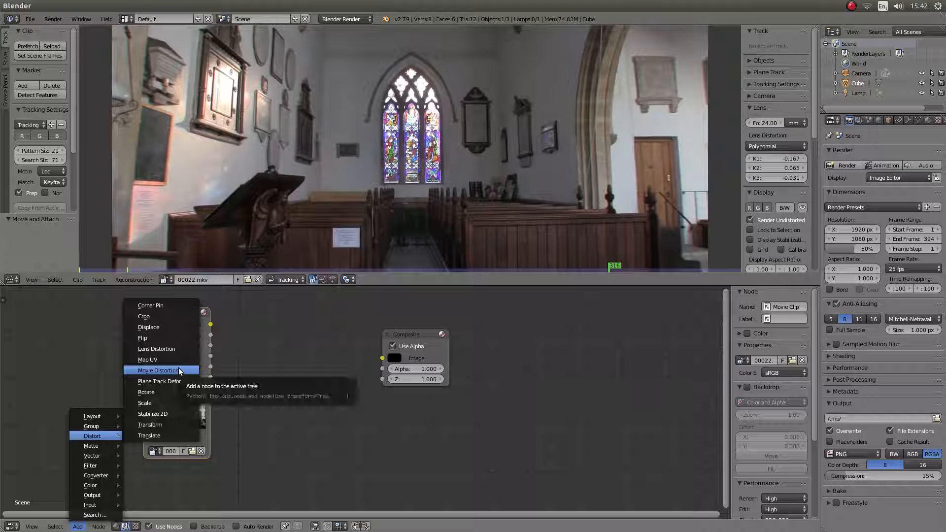
left_click(158, 370)
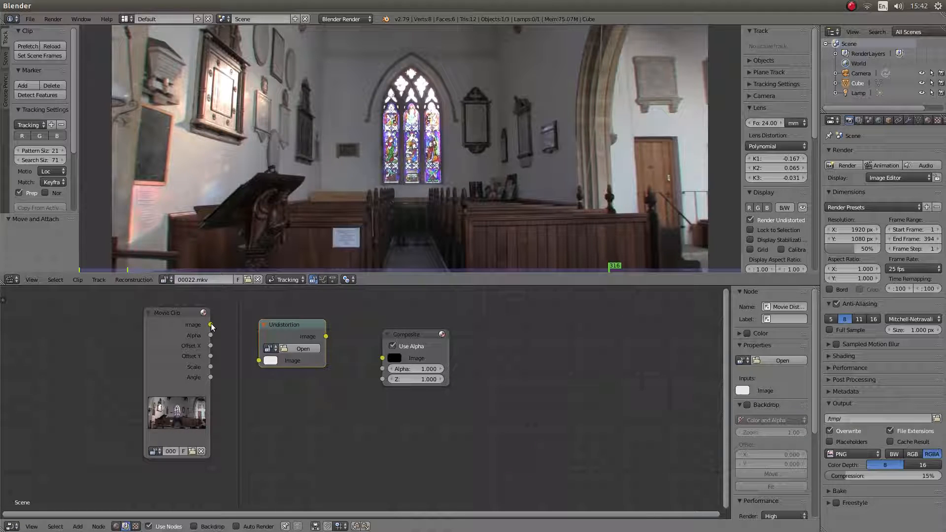
left_click_drag(211, 324, 227, 316)
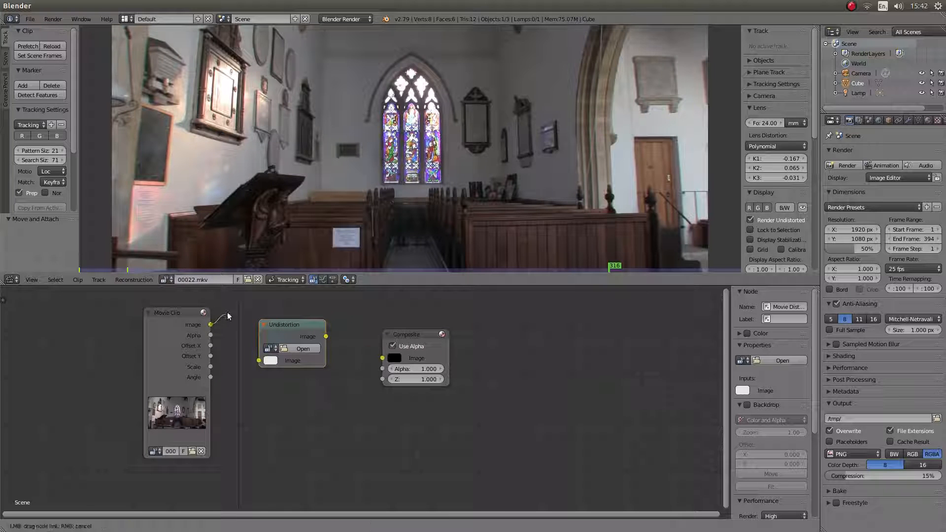
left_click_drag(210, 325, 258, 360)
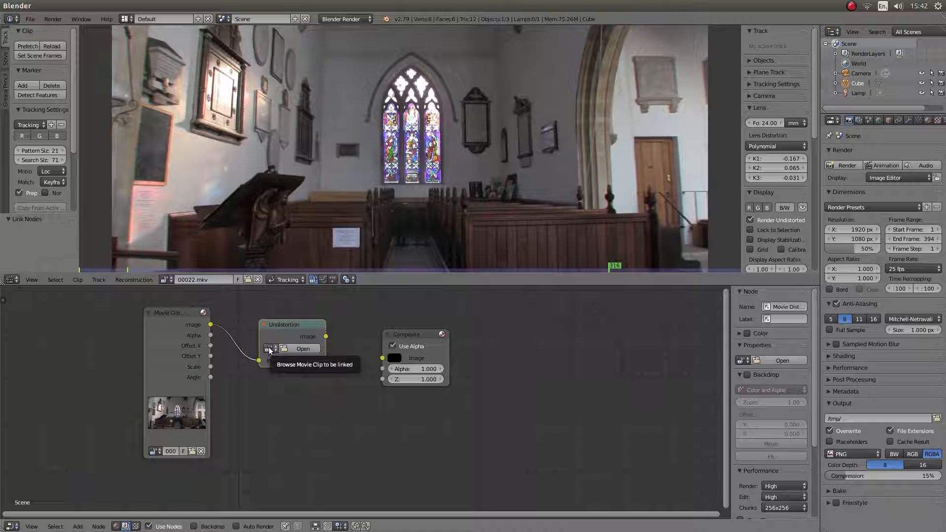
left_click(269, 348)
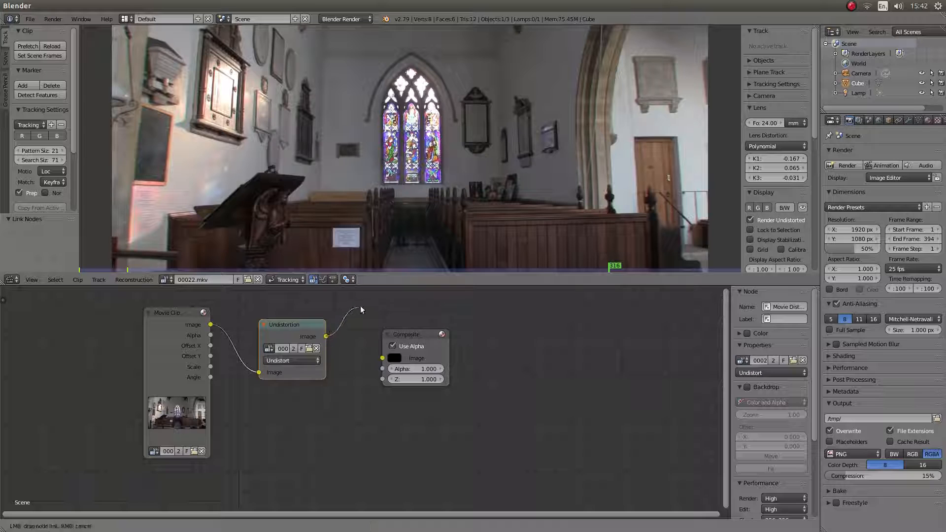
left_click_drag(324, 336, 382, 358)
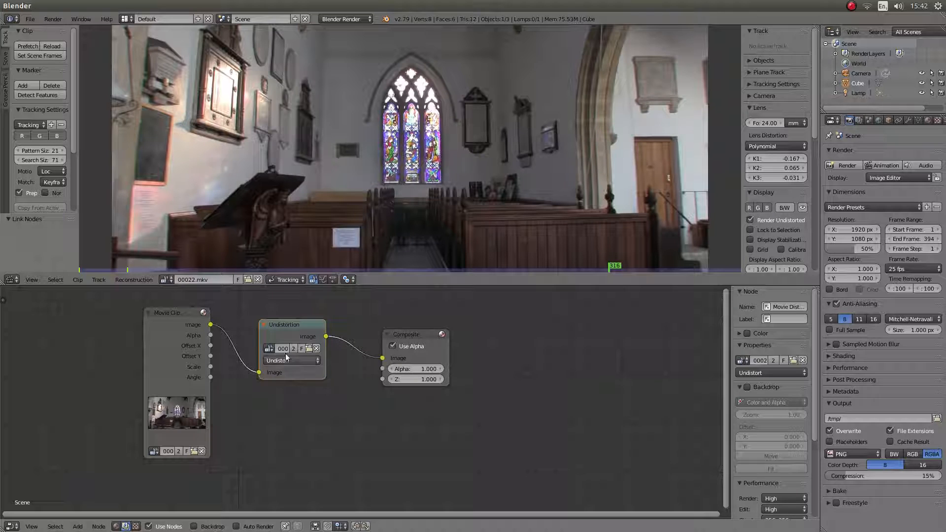
mouse_move(423, 341)
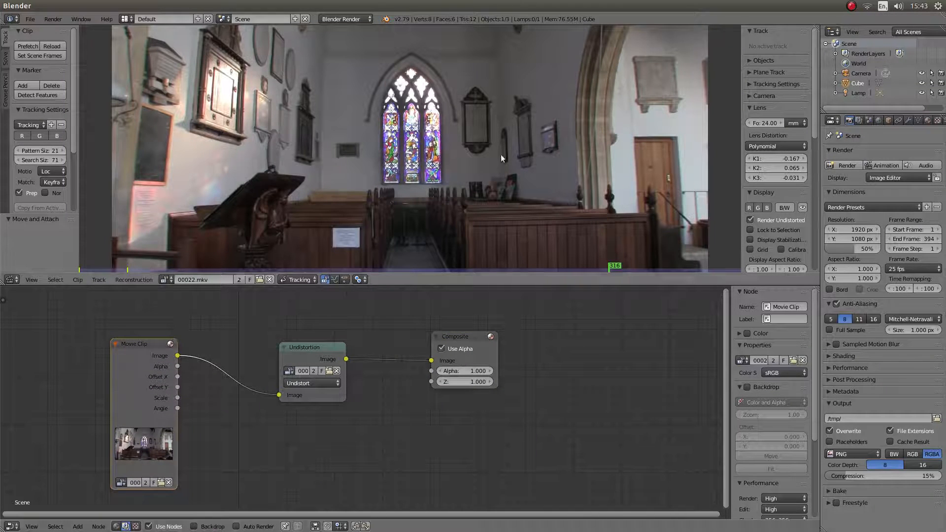
mouse_move(484, 153)
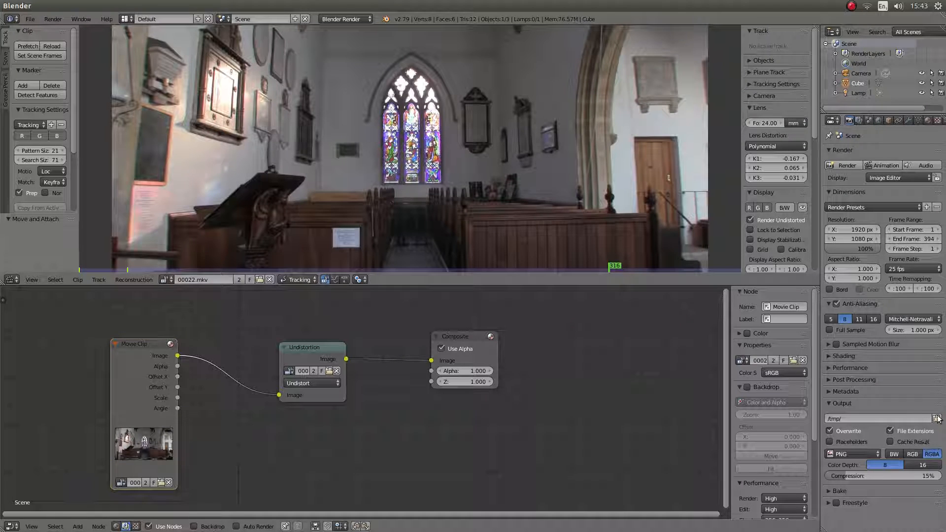
Set the render output path to DF1 in the Desktop folder
left_click(936, 417)
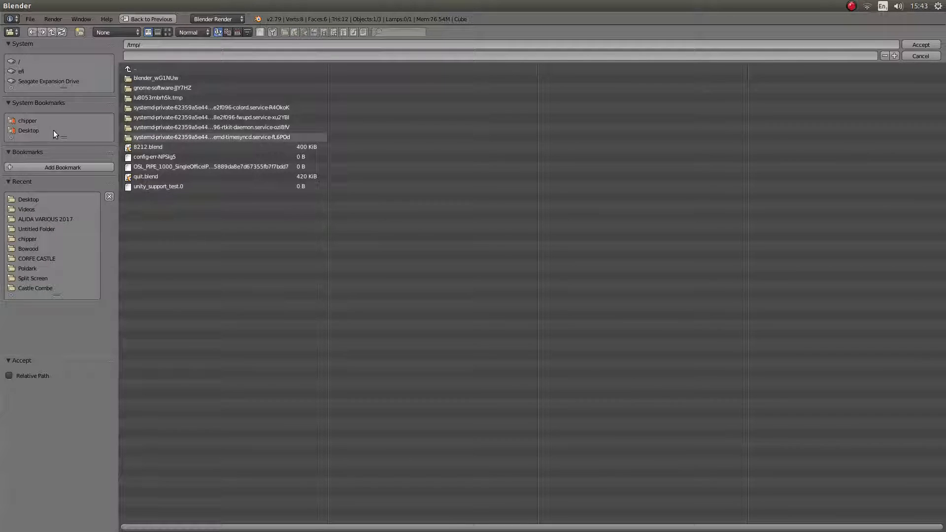
left_click(28, 130)
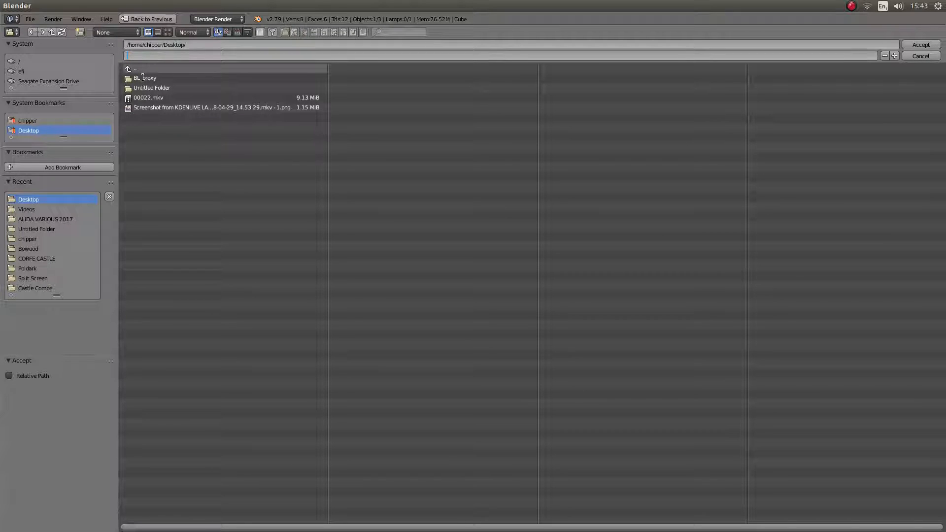
type("DF1")
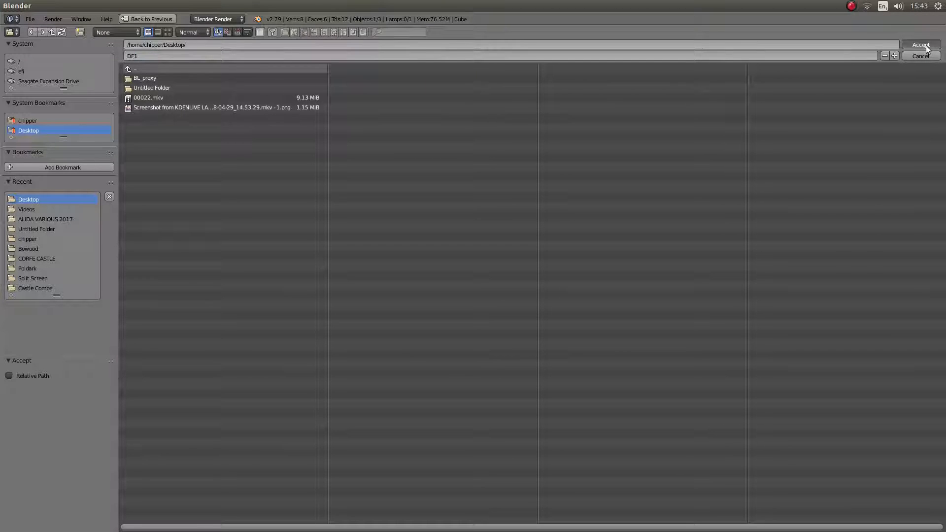
left_click(921, 45)
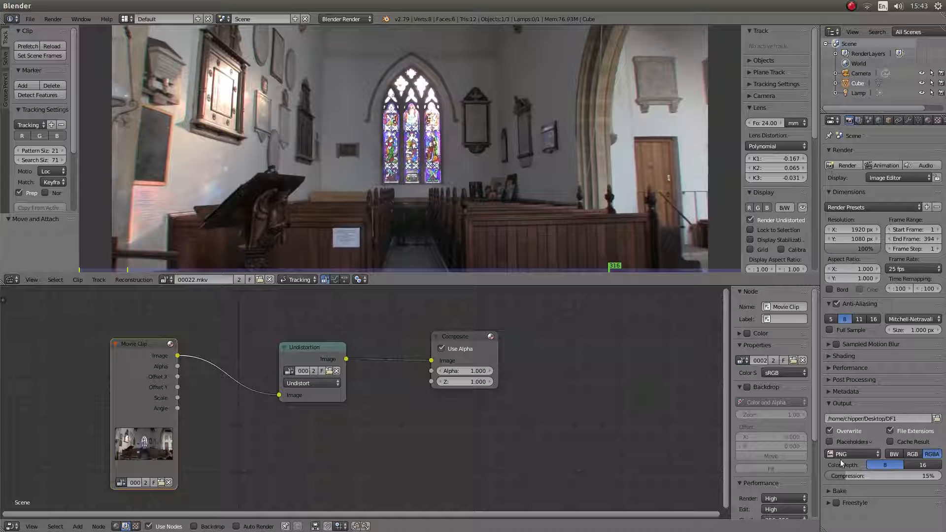
Switch output to FFmpeg video using the h264 in MP4 preset at High quality
left_click(851, 454)
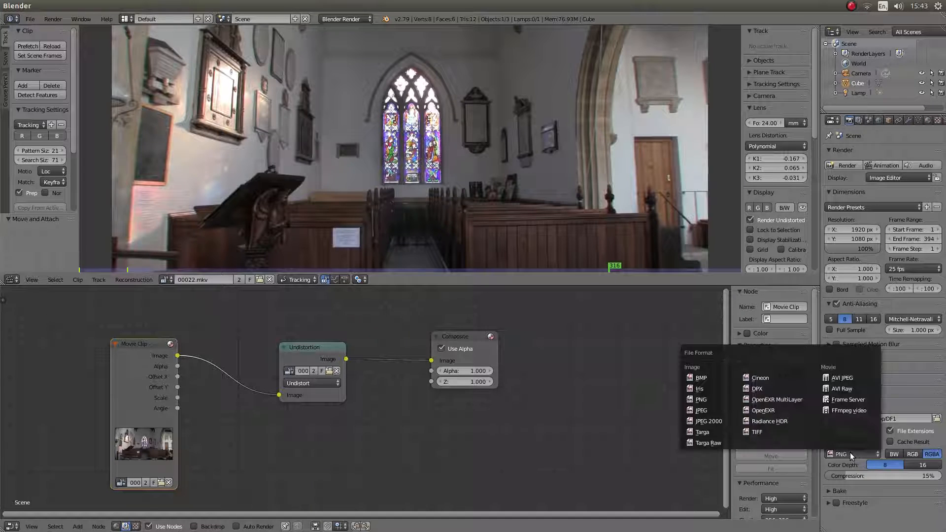
mouse_move(849, 410)
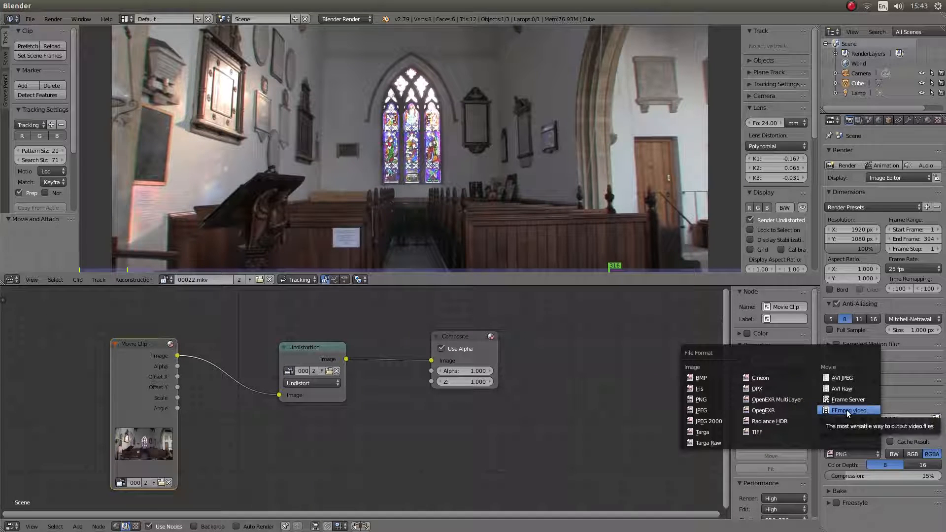
left_click(847, 410)
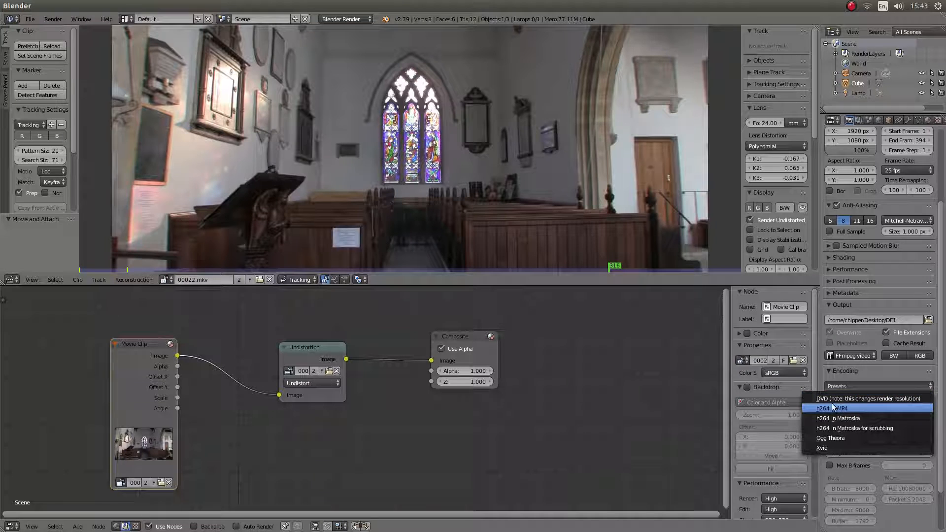
left_click(829, 408)
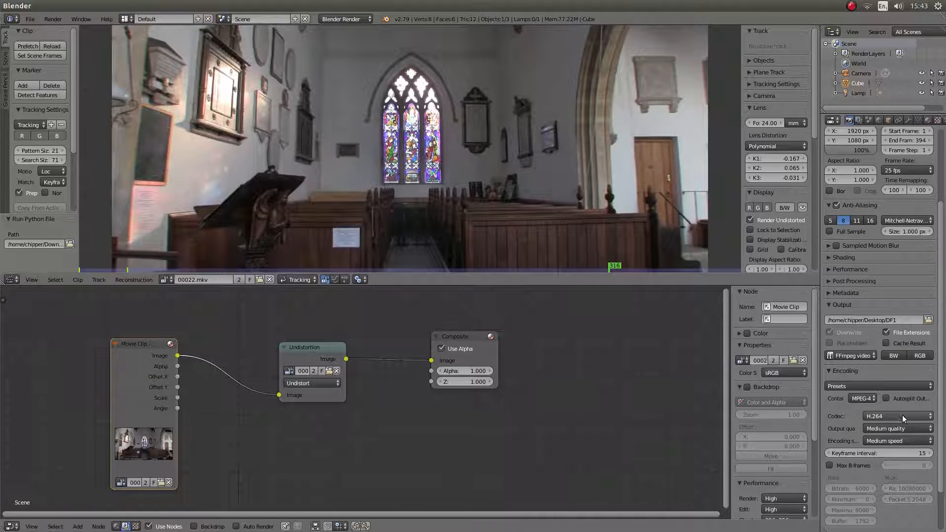
mouse_move(886, 432)
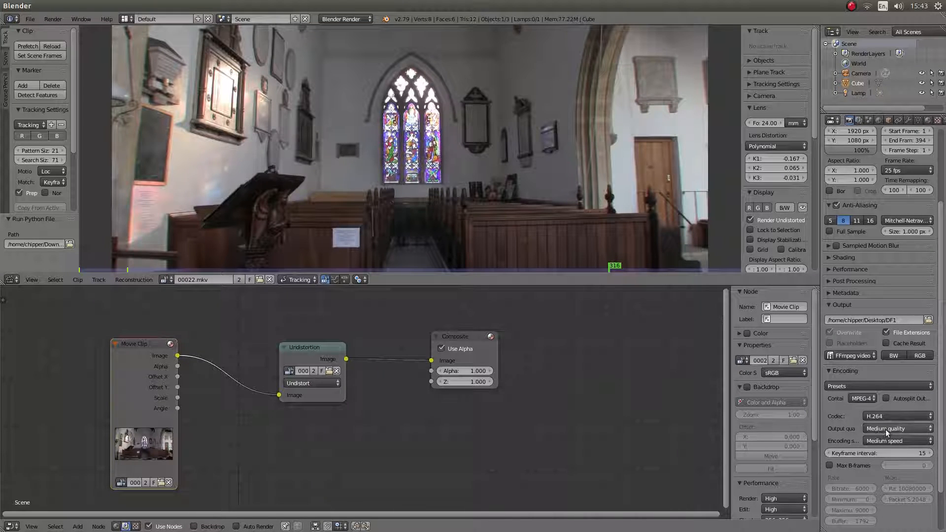
left_click(887, 428)
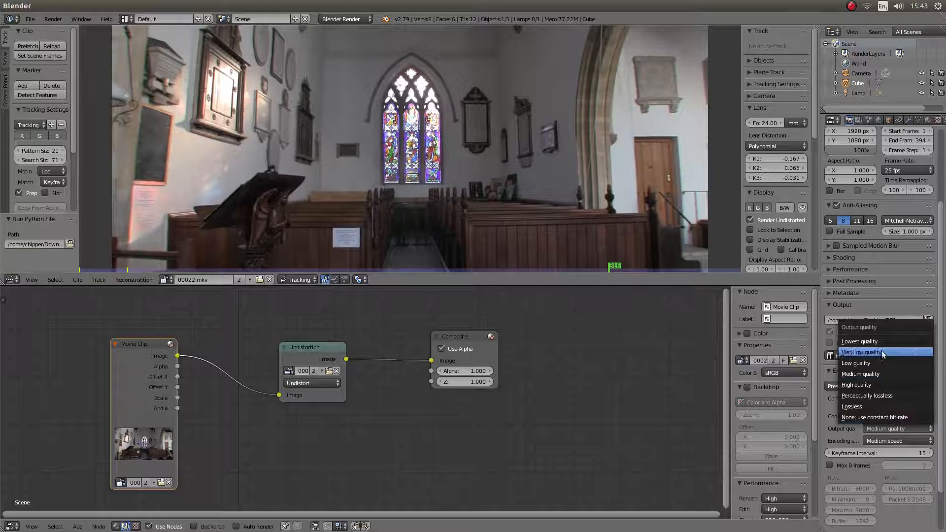
left_click(856, 384)
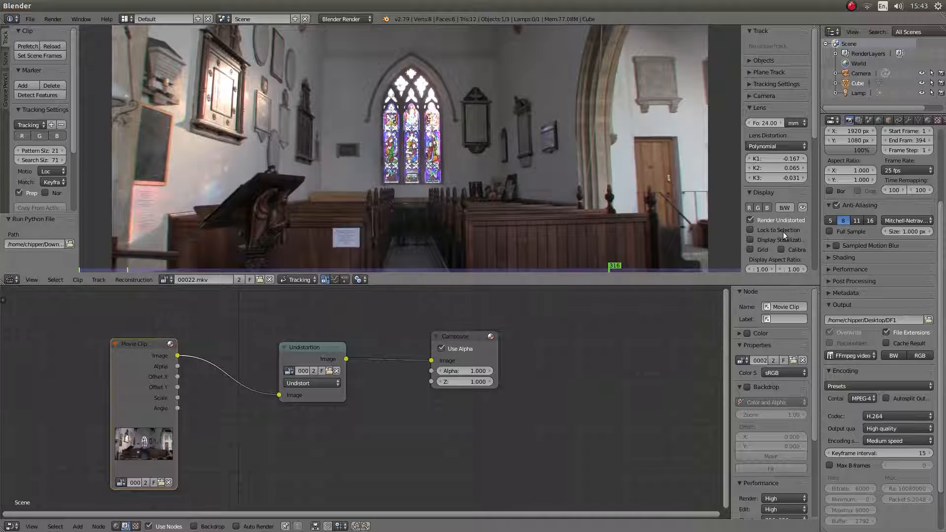
scroll("down", 3)
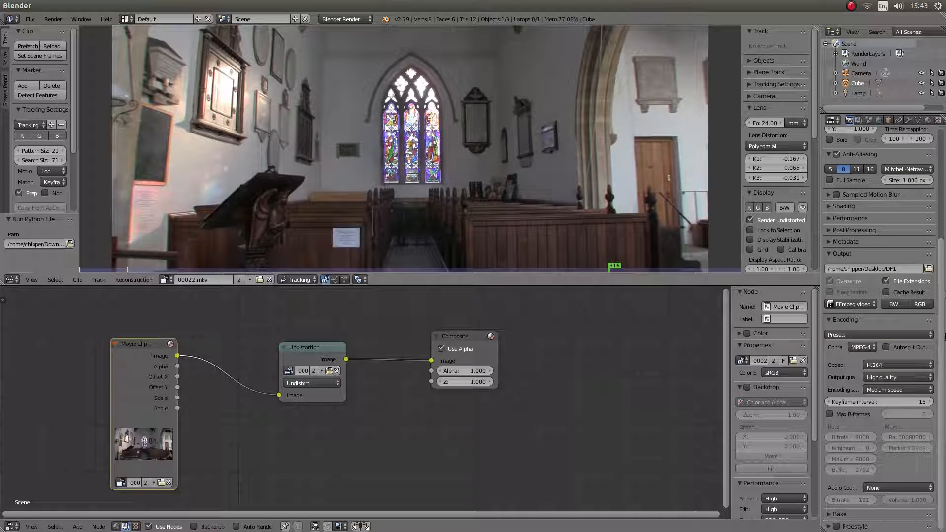
mouse_move(890, 487)
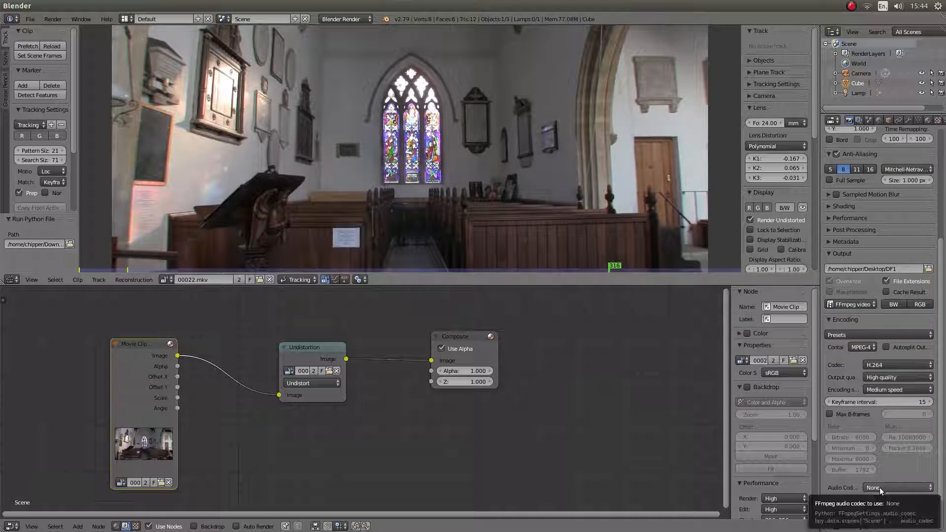
left_click(896, 488)
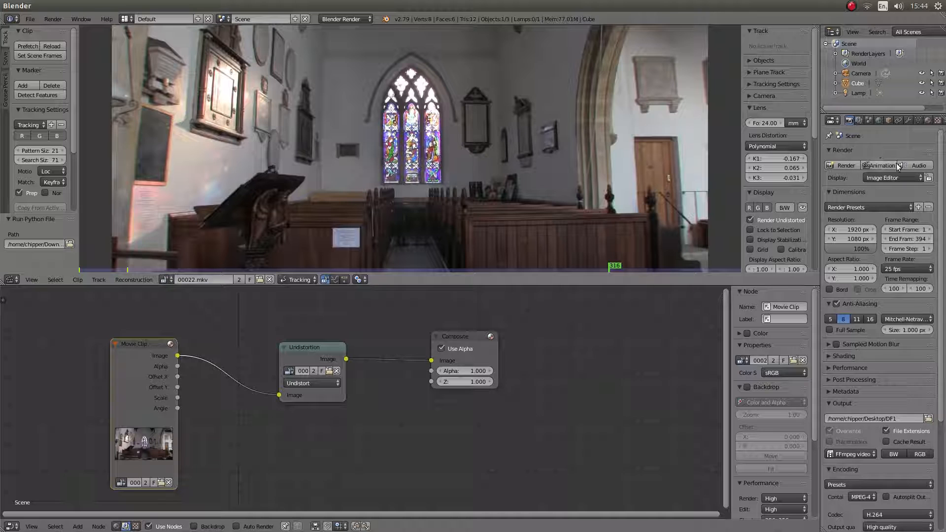
mouse_move(880, 165)
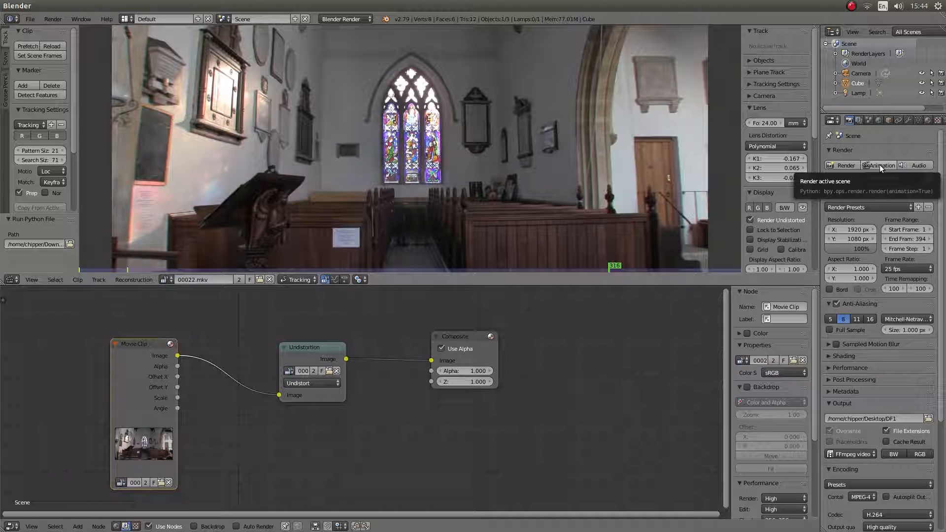
Render all animation frames of the undistorted church clip
left_click(879, 165)
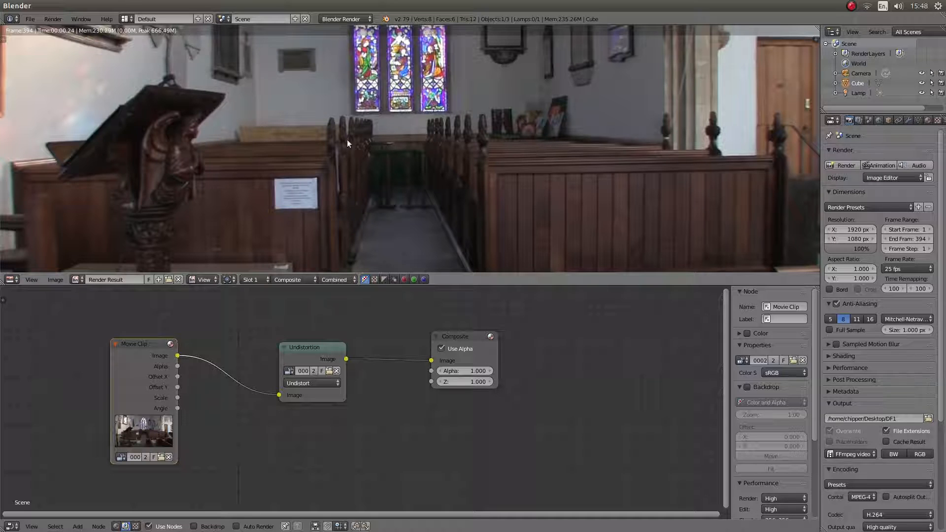
mouse_move(436, 240)
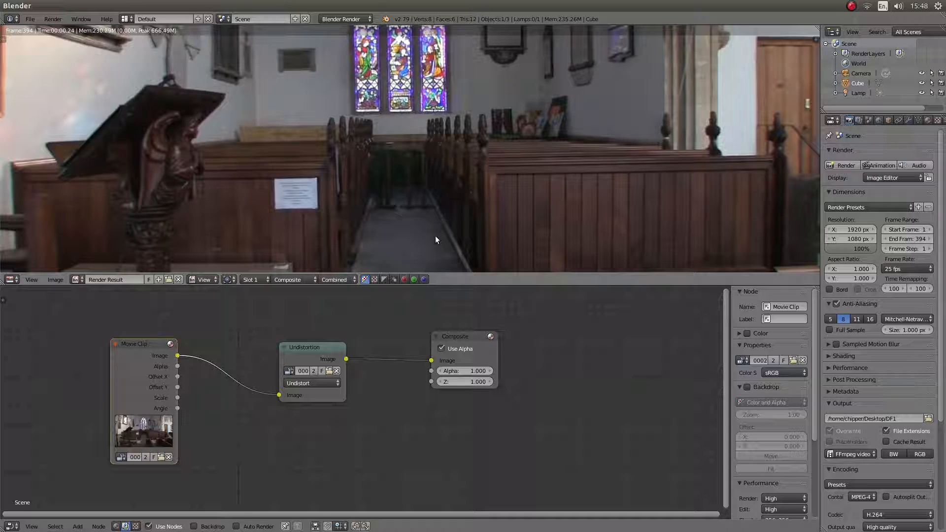
mouse_move(457, 201)
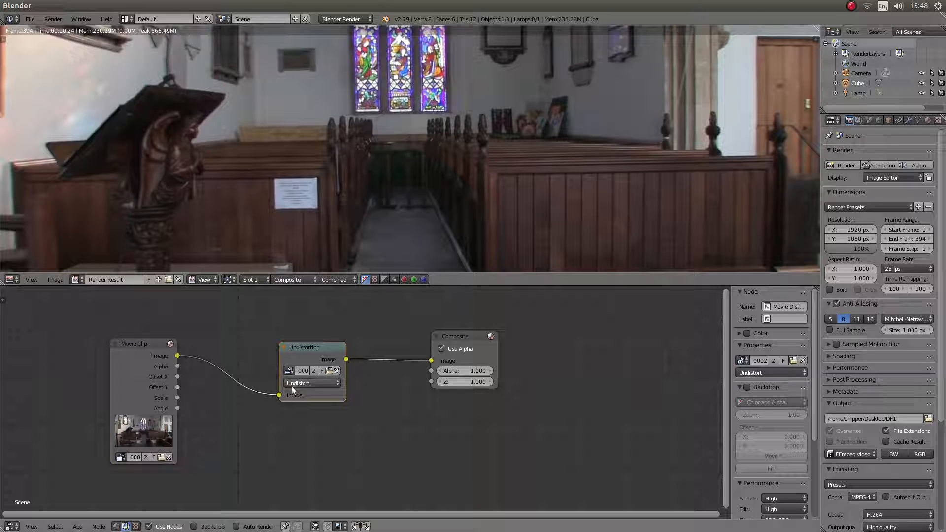
left_click(310, 383)
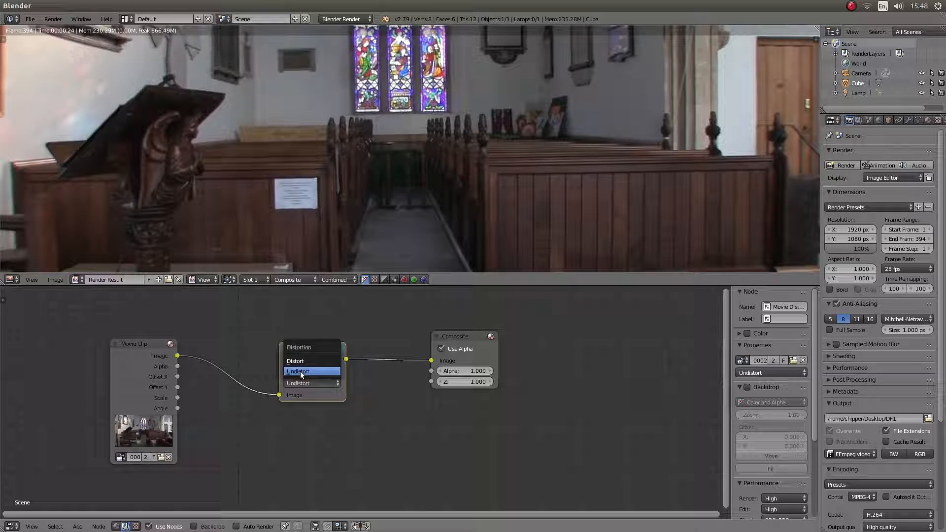
left_click(298, 371)
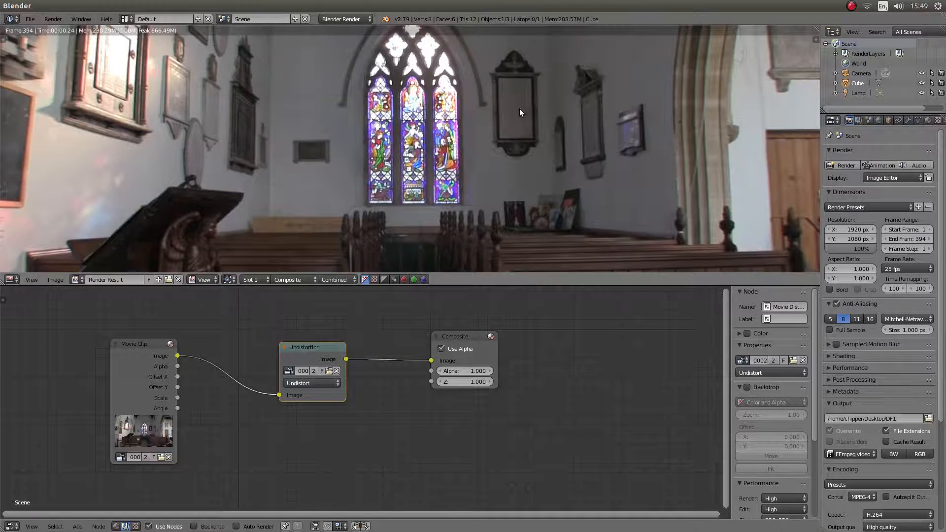
mouse_move(478, 189)
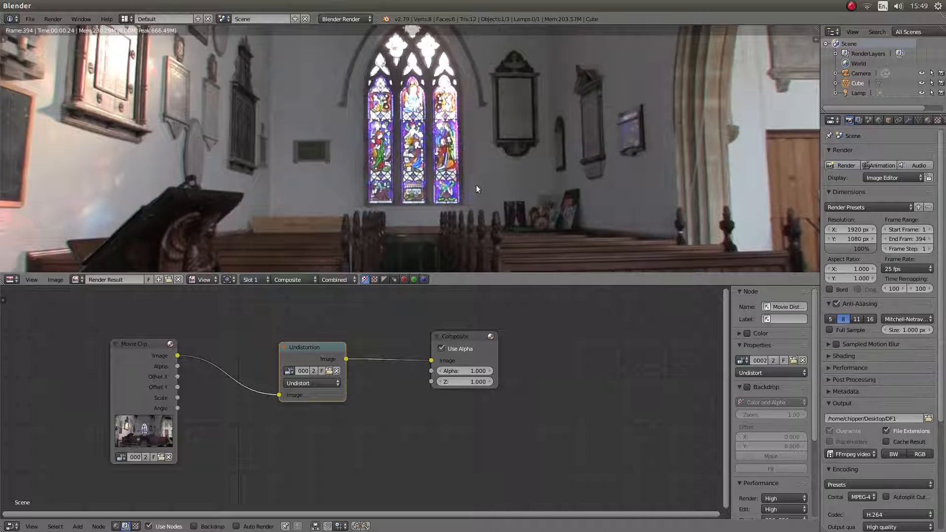
mouse_move(779, 94)
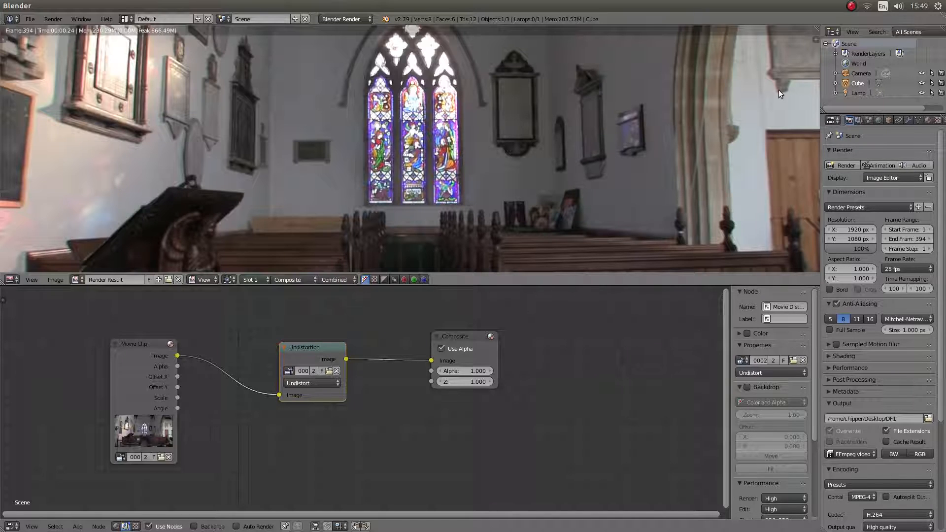
mouse_move(546, 329)
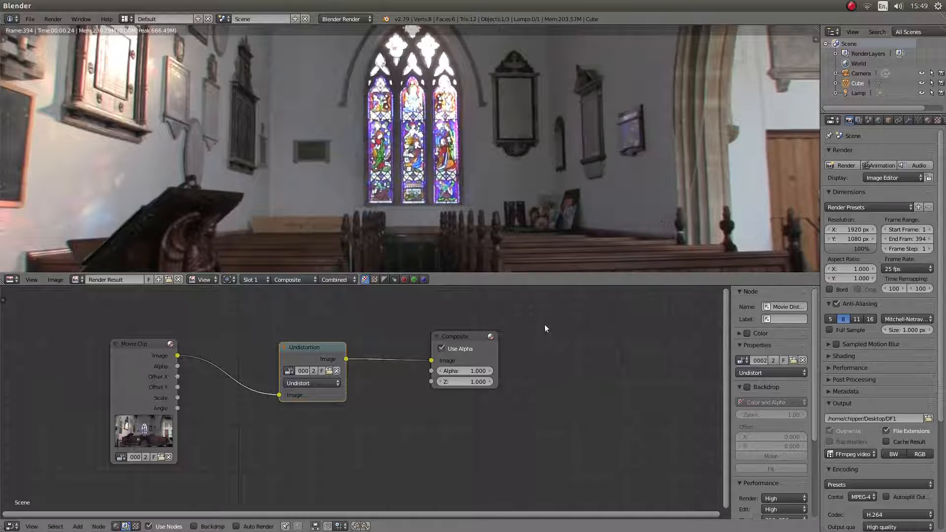
mouse_move(558, 389)
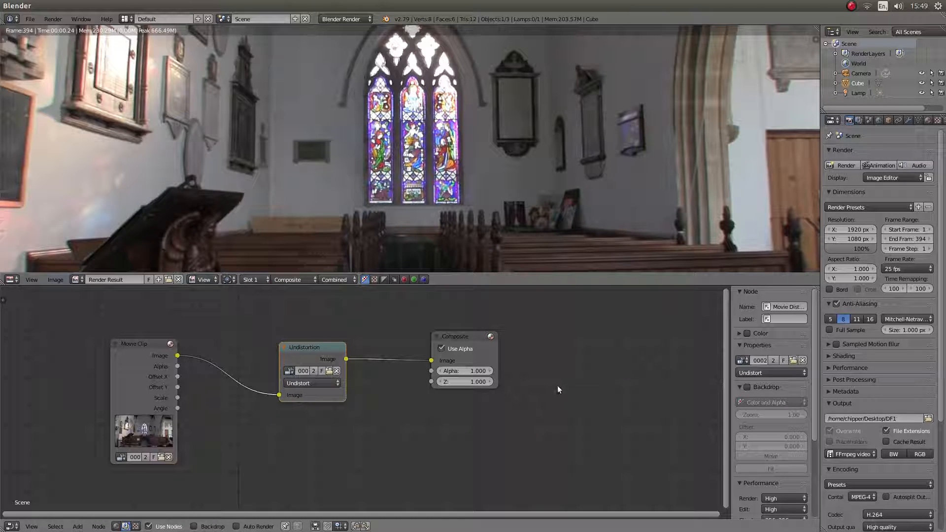
mouse_move(619, 287)
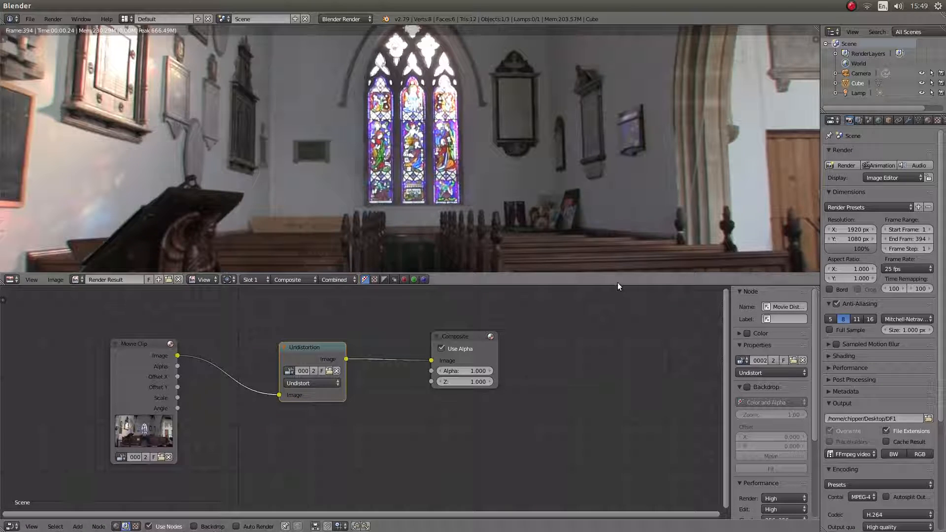